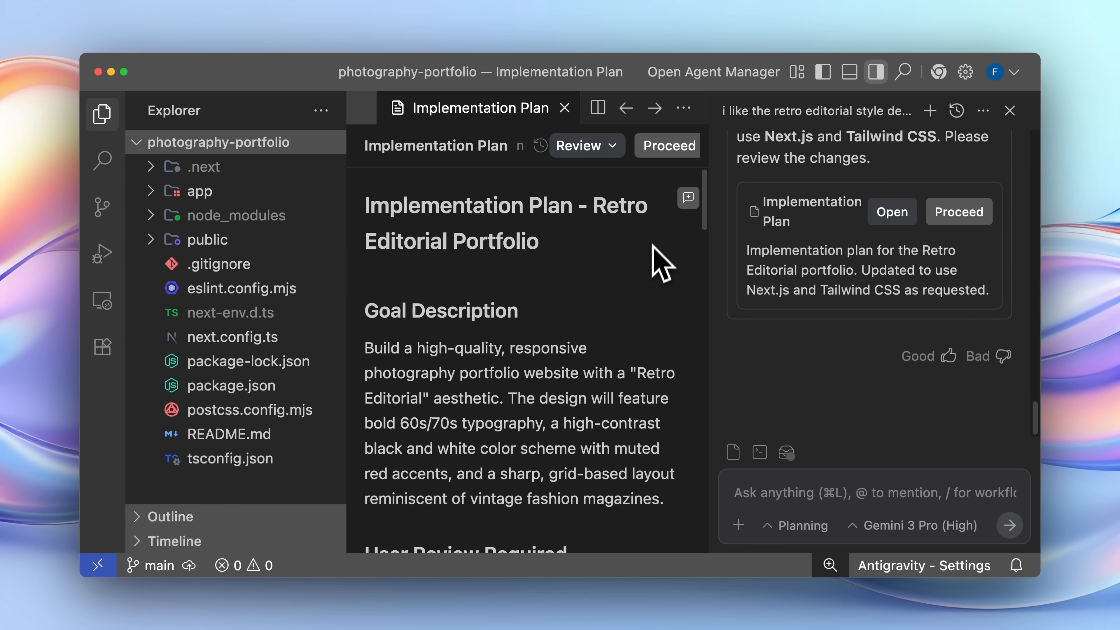
# Switch the conversation to Planning mode and review the generated Articles page implementation plan.
pyautogui.scroll(-3)
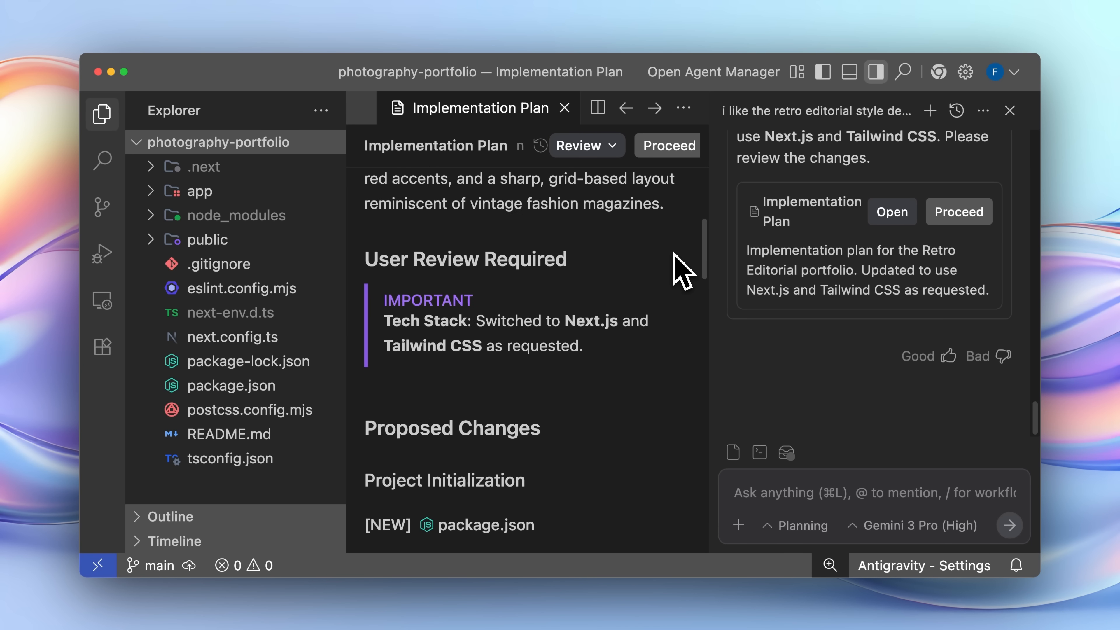
pyautogui.scroll(-3)
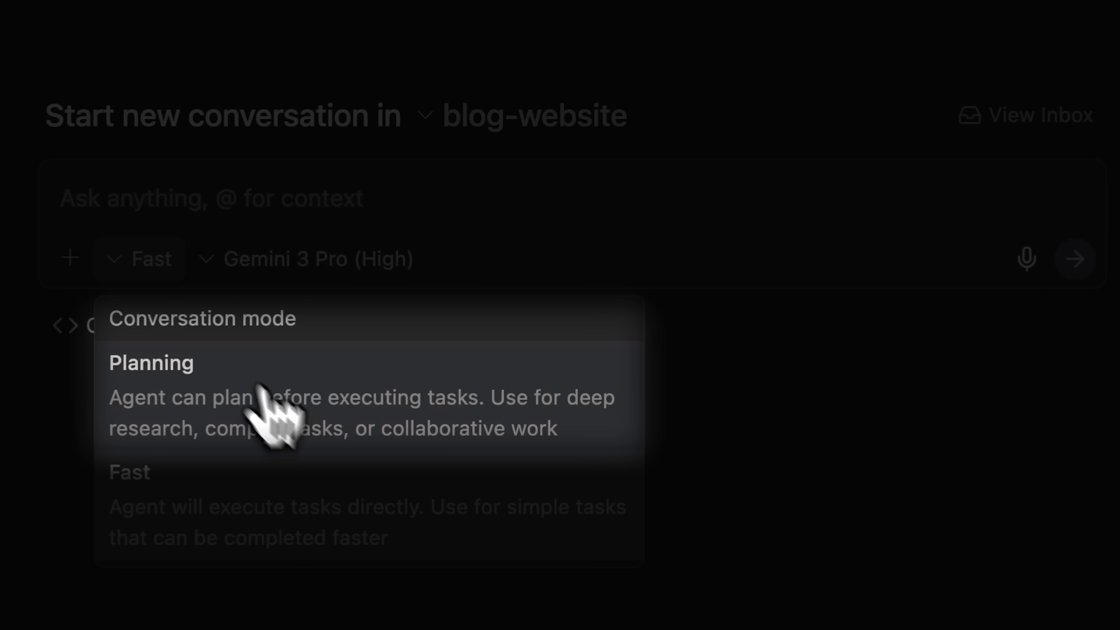
pyautogui.moveTo(520, 470)
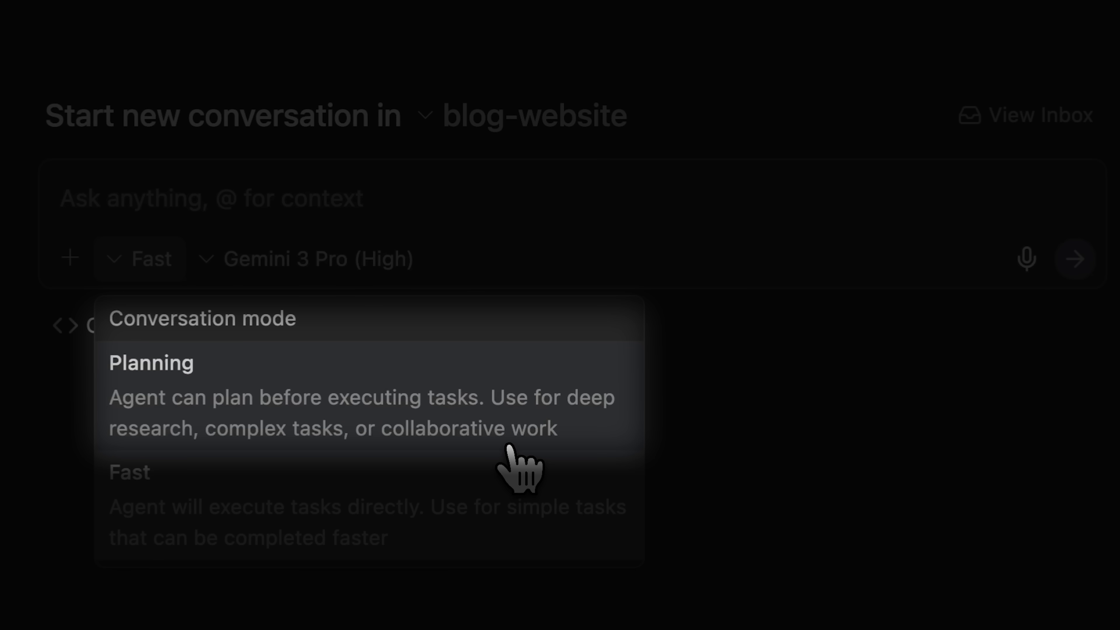
pyautogui.click(150, 362)
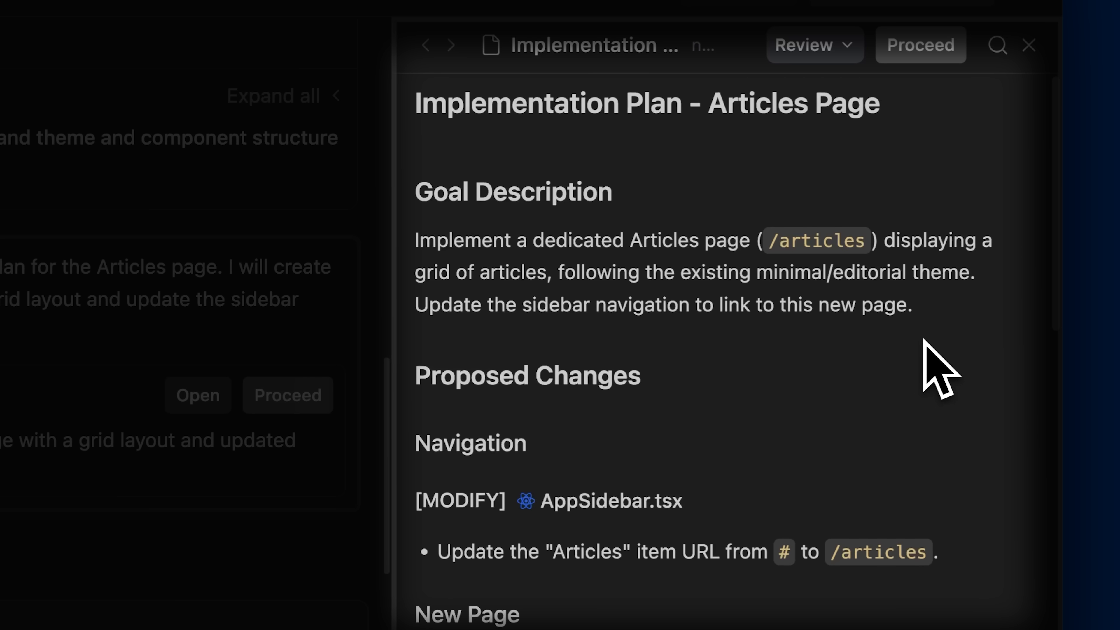
pyautogui.scroll(-3)
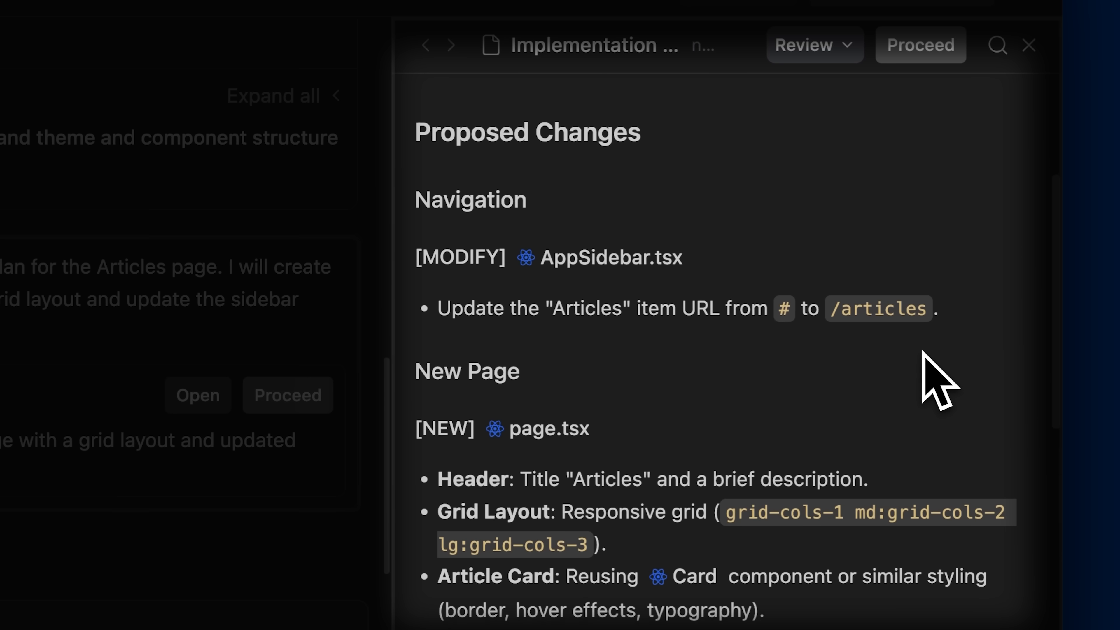
pyautogui.scroll(-3)
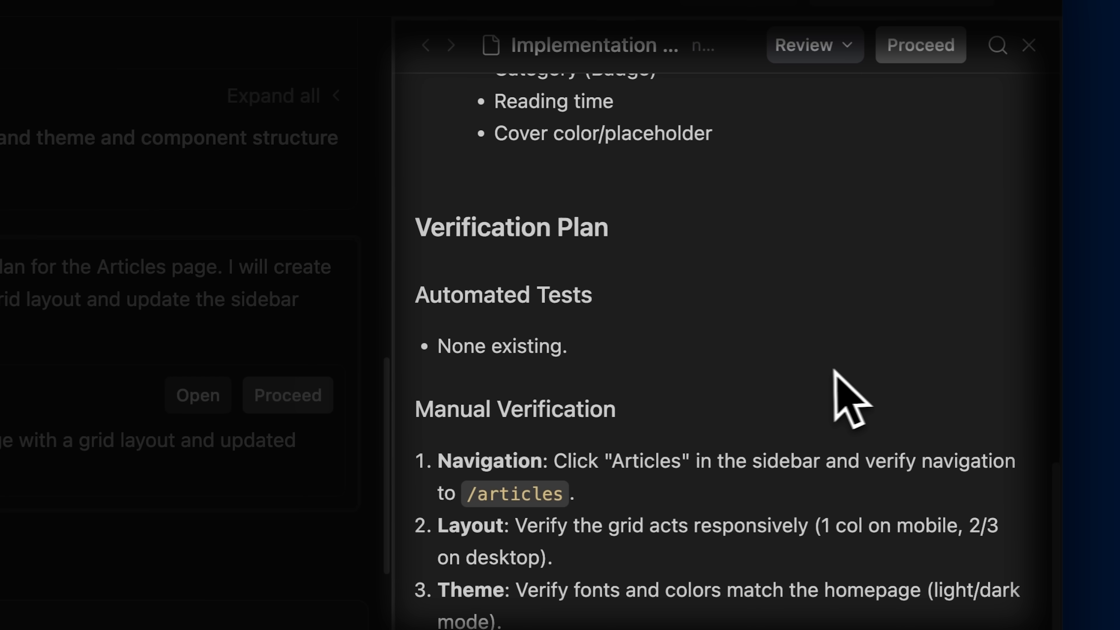
pyautogui.scroll(-3)
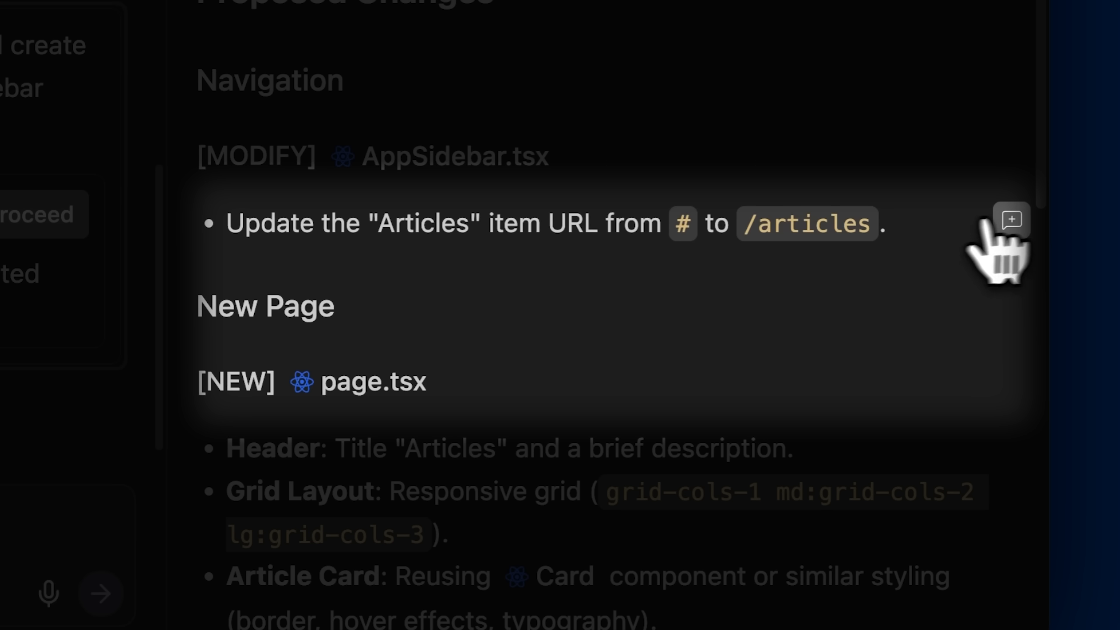
# Comment 'change the route name to blog' and include images on the plan, then proceed with implementation.
pyautogui.click(1010, 219)
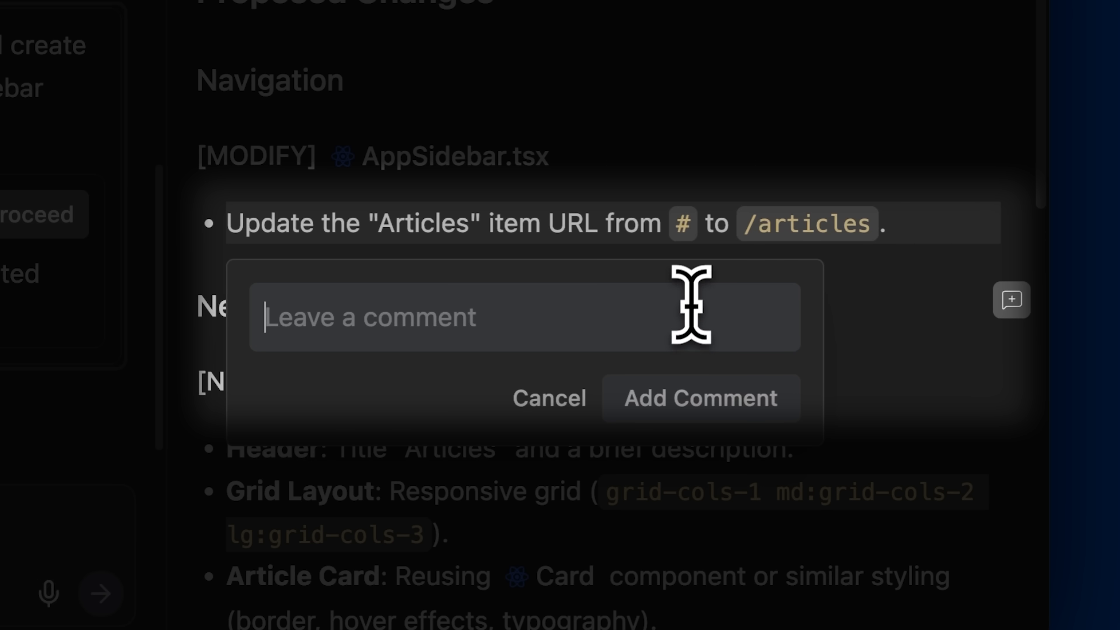
pyautogui.write('change the route name to blog')
pyautogui.write('the articles should contain image as well')
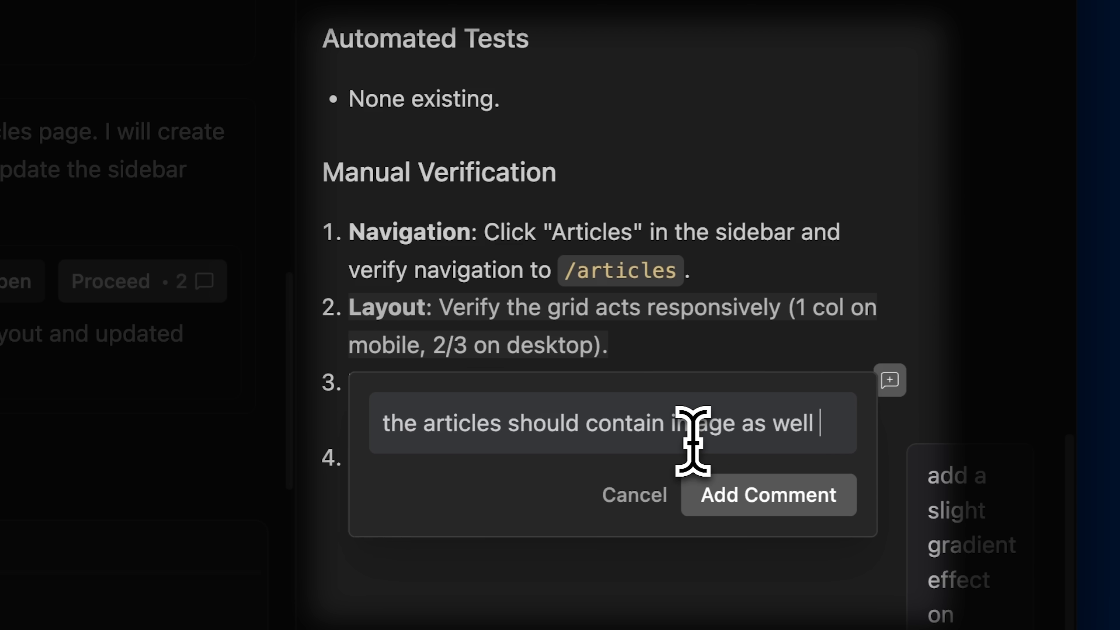
pyautogui.click(767, 494)
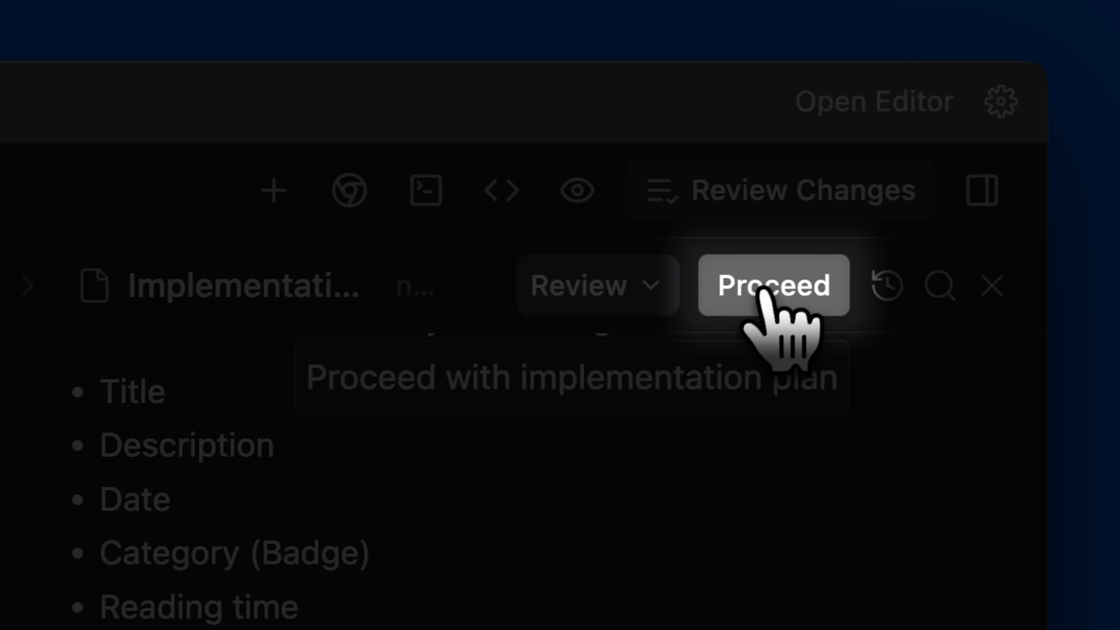
pyautogui.click(770, 286)
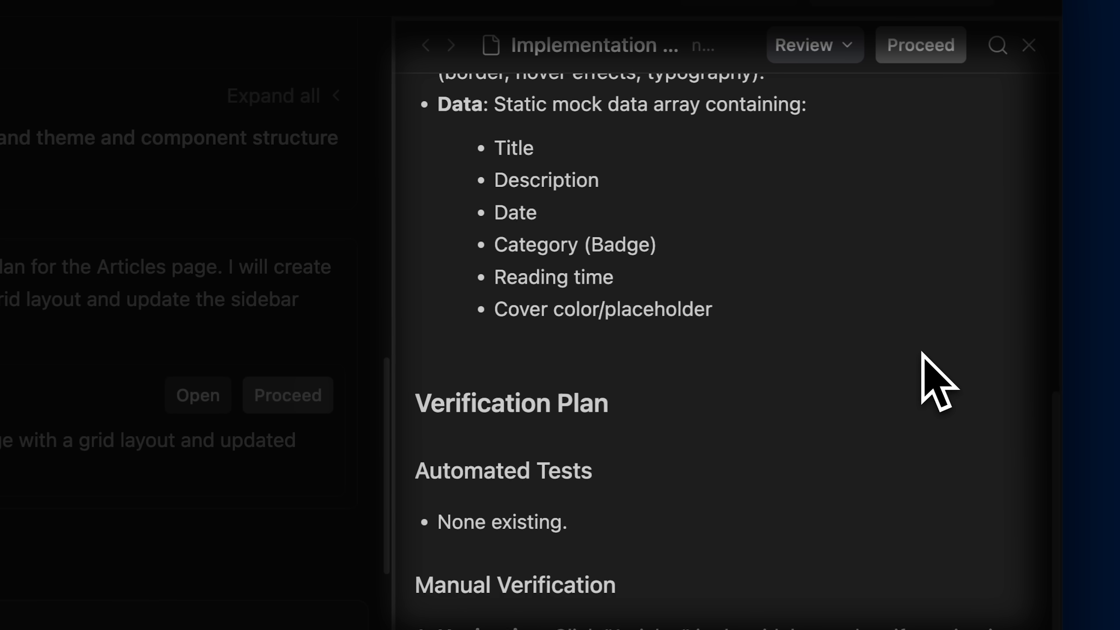
pyautogui.scroll(-3)
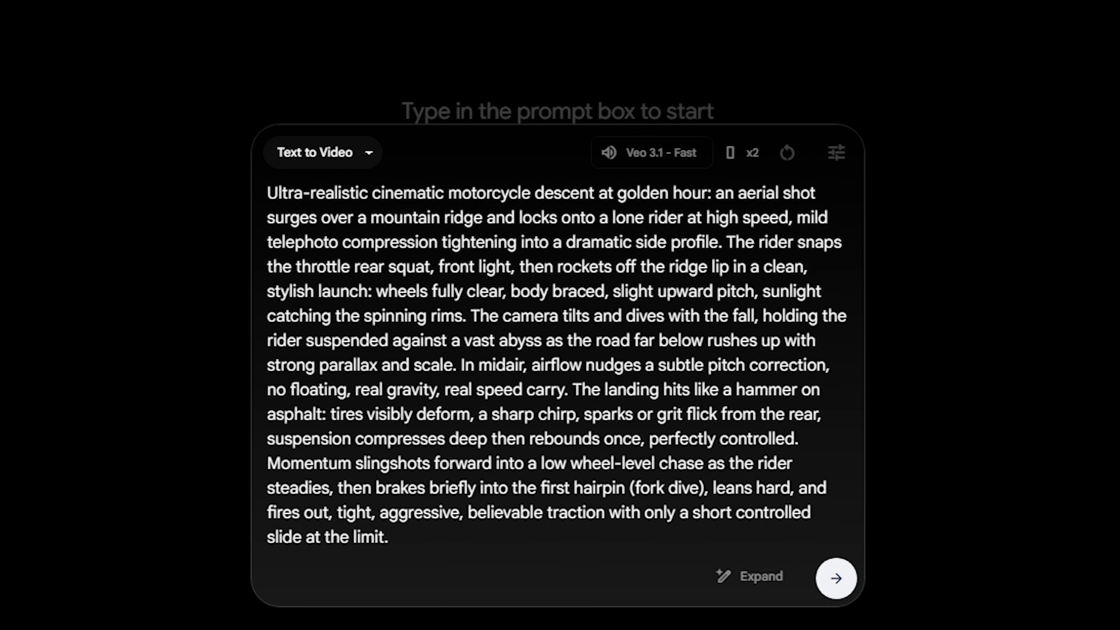
# Generate the motorcycle video, upload the seagull sunset clip and accept the 25-second trim.
pyautogui.click(836, 578)
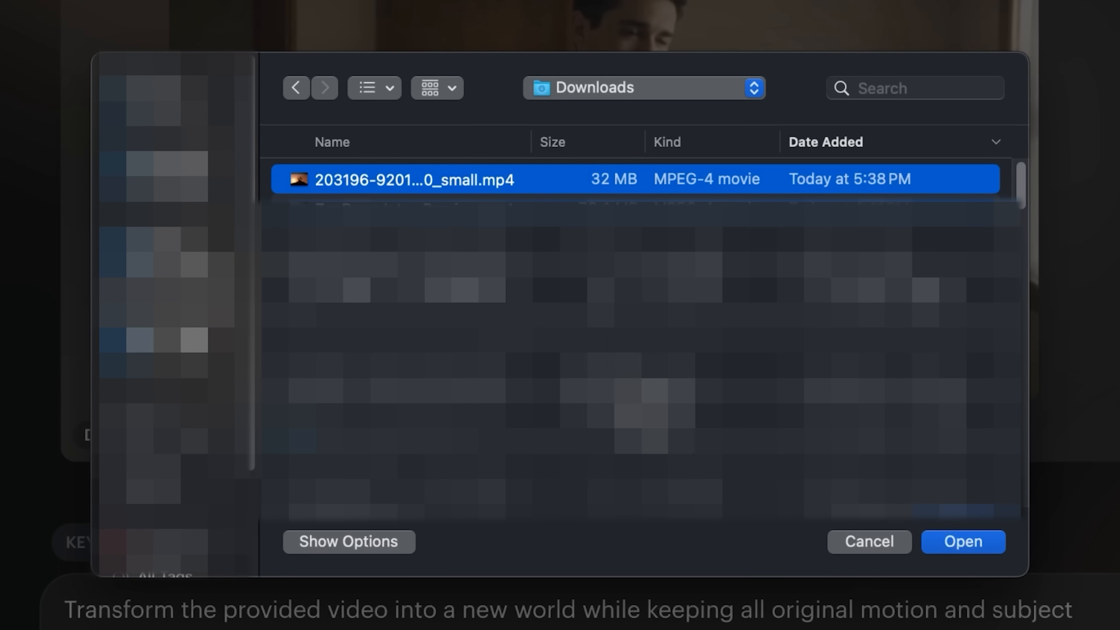
pyautogui.click(962, 541)
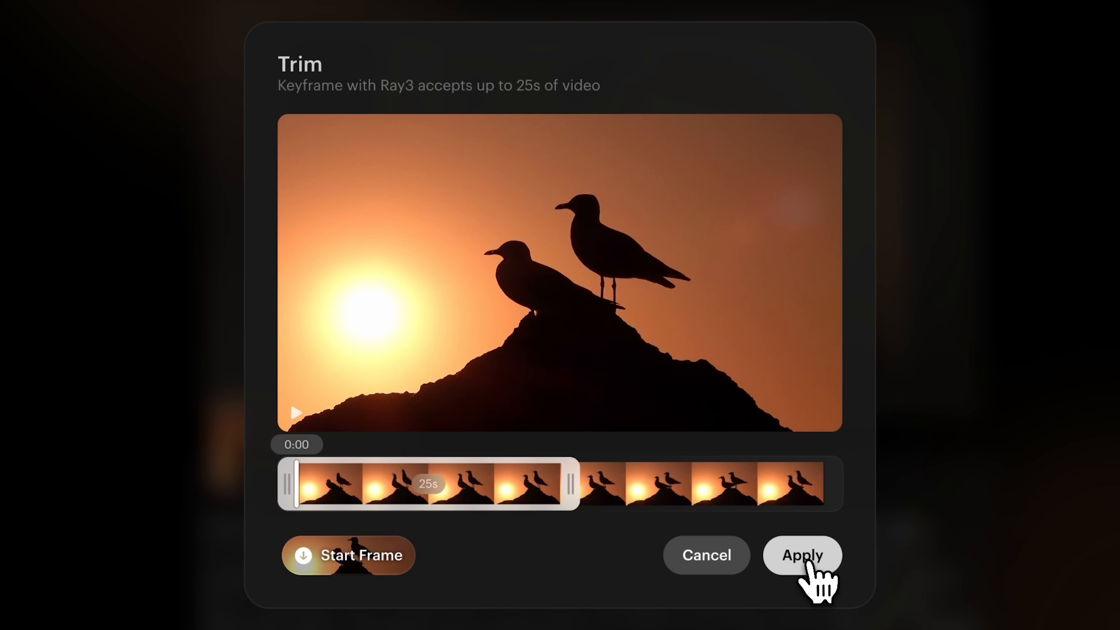
pyautogui.click(801, 555)
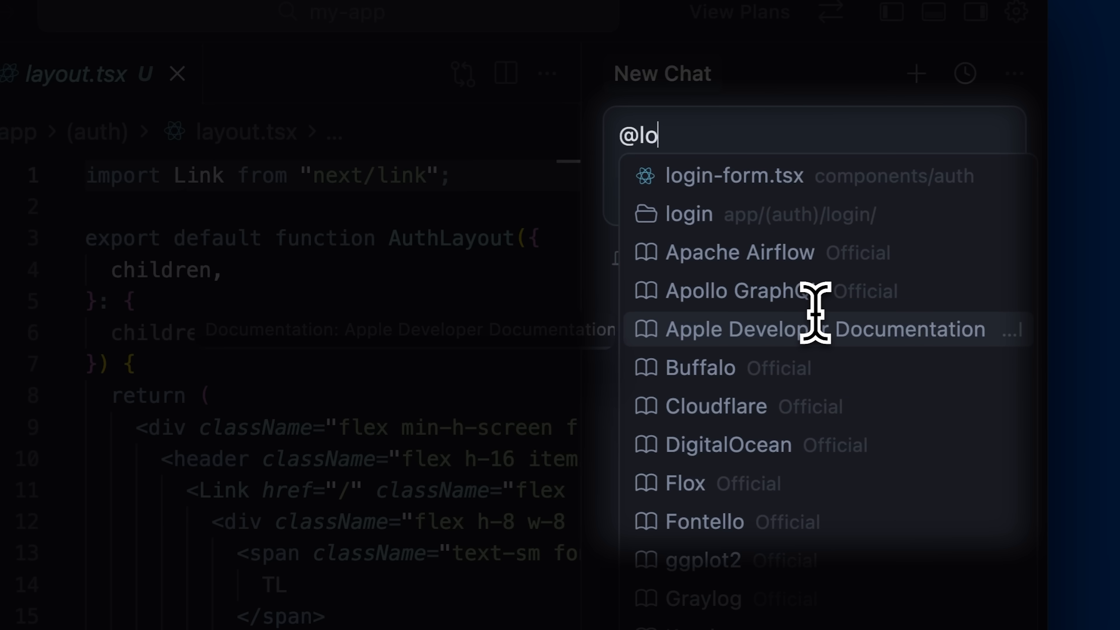
# Attach login-form.tsx as context and send the validator request.
pyautogui.click(734, 175)
pyautogui.write('add validators on the form')
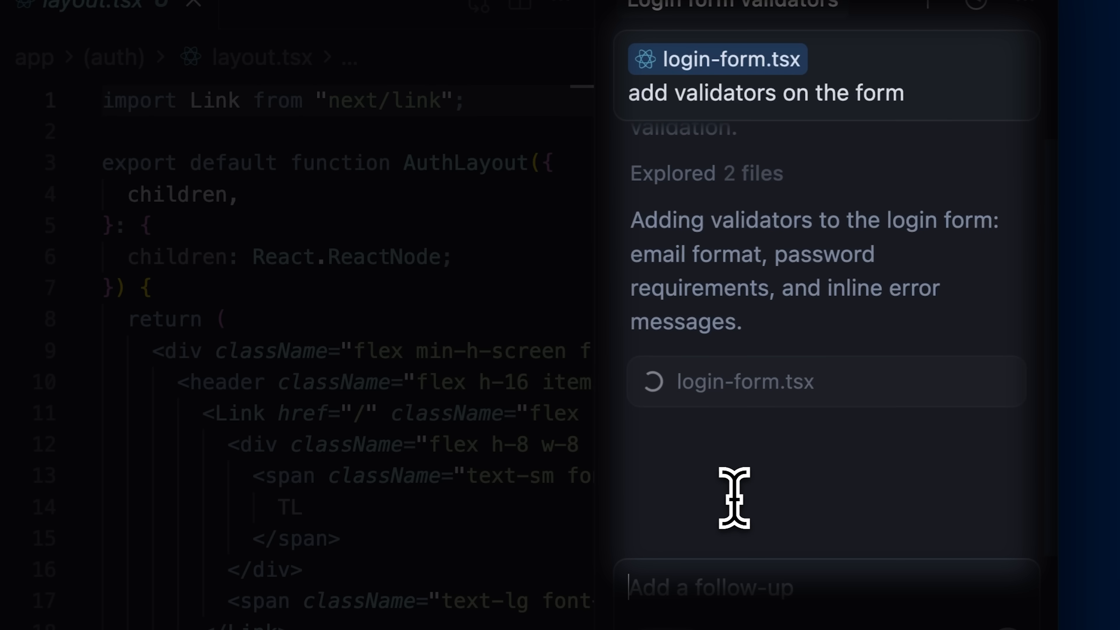
pyautogui.scroll(-3)
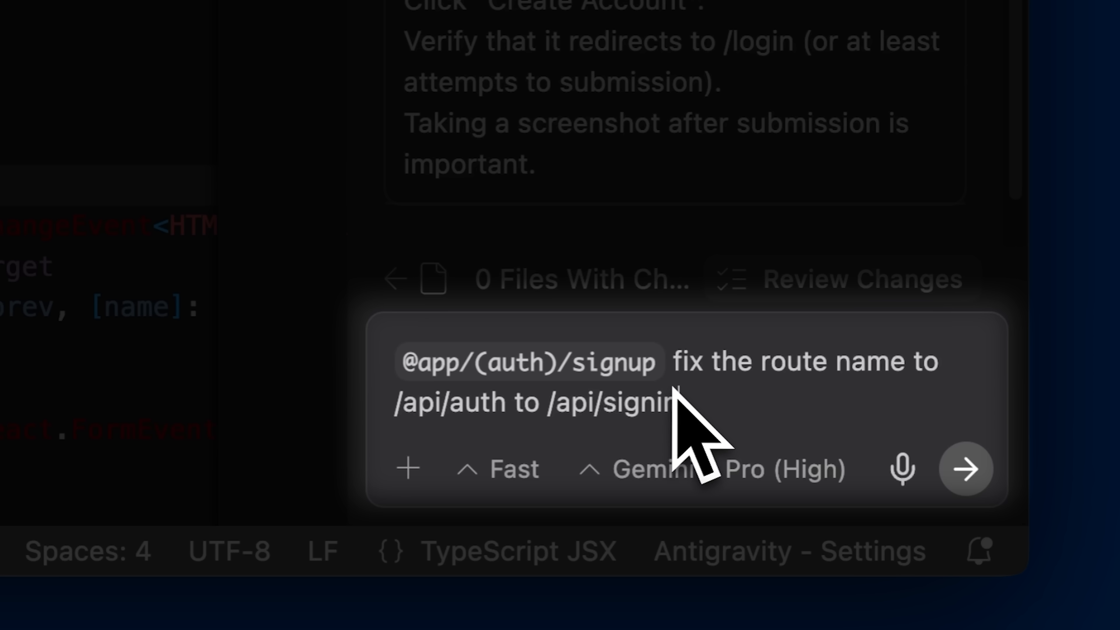
# Inspect the signup page.tsx route and start drafting the 'sign up pa' follow-up.
pyautogui.click(966, 468)
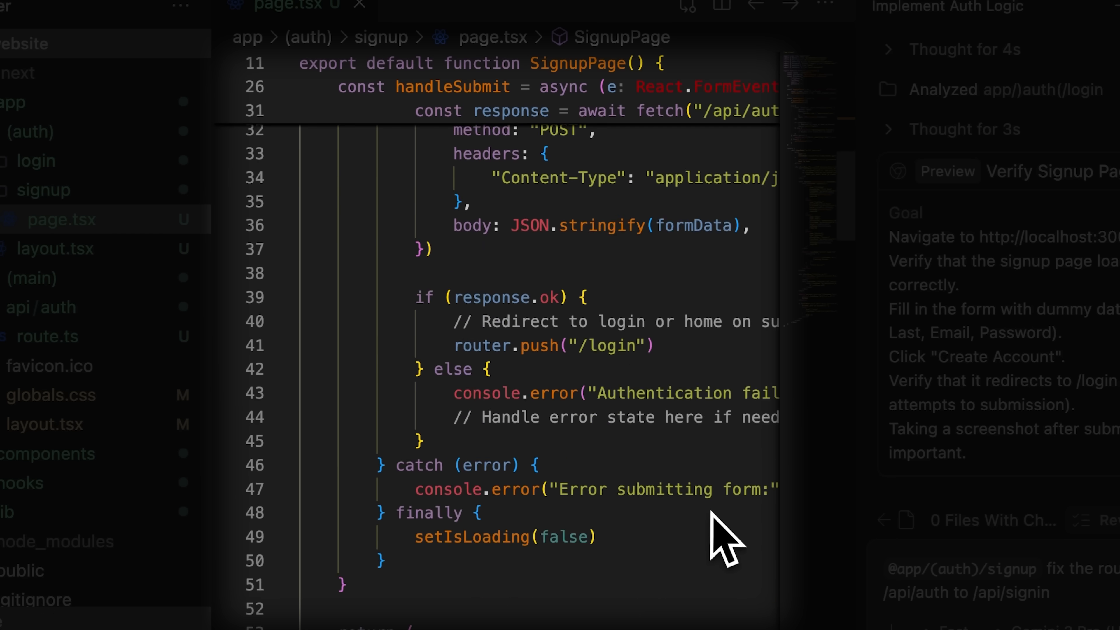
pyautogui.scroll(-3)
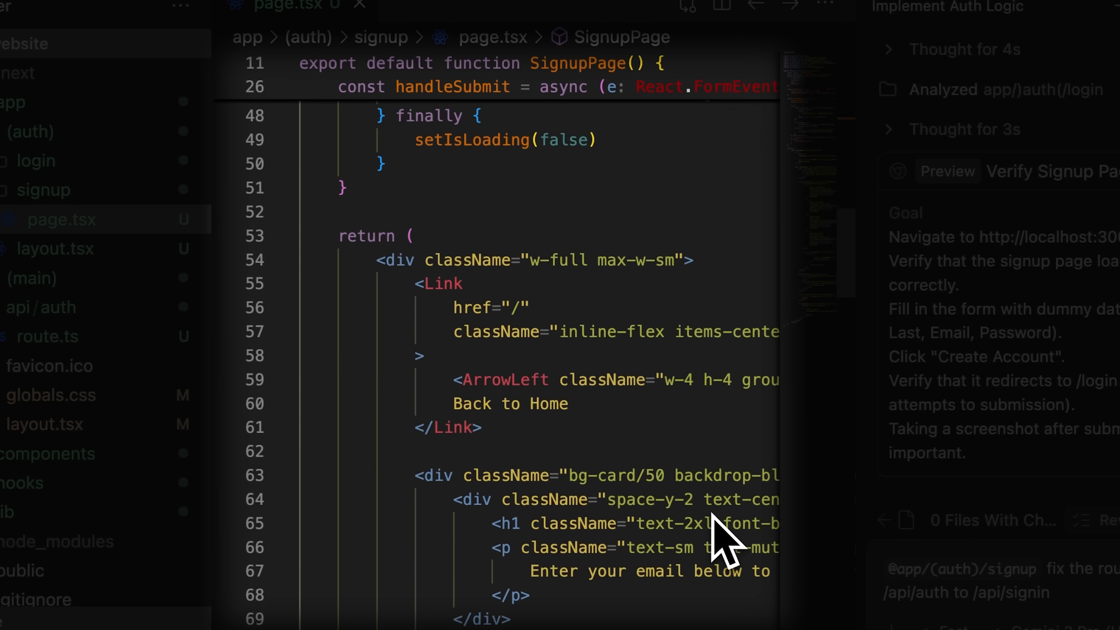
pyautogui.scroll(-3)
pyautogui.write(' in the')
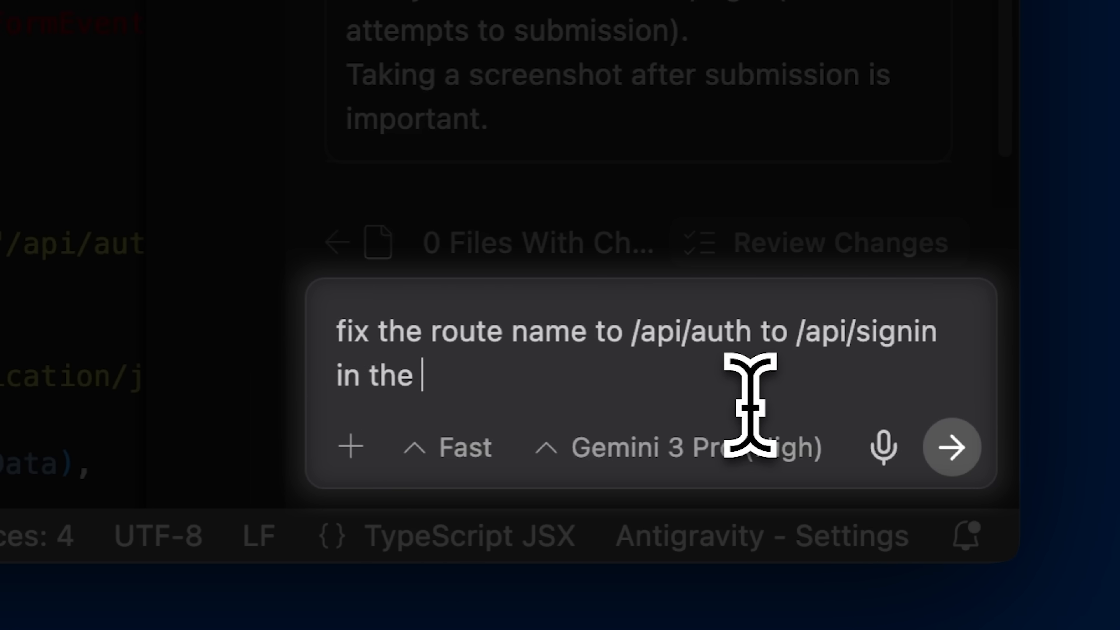
pyautogui.write('sign up pa')
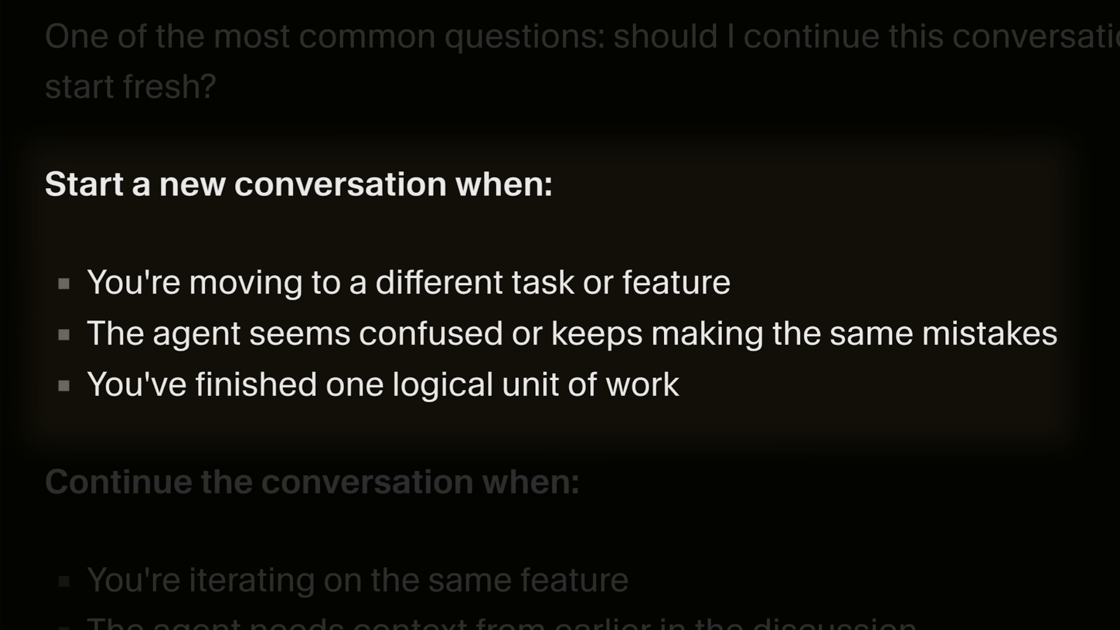
# Highlight the reasons to start a new conversation, then start a fresh blog-website conversation in Fast mode.
pyautogui.moveTo(88, 281); pyautogui.dragTo(471, 281)
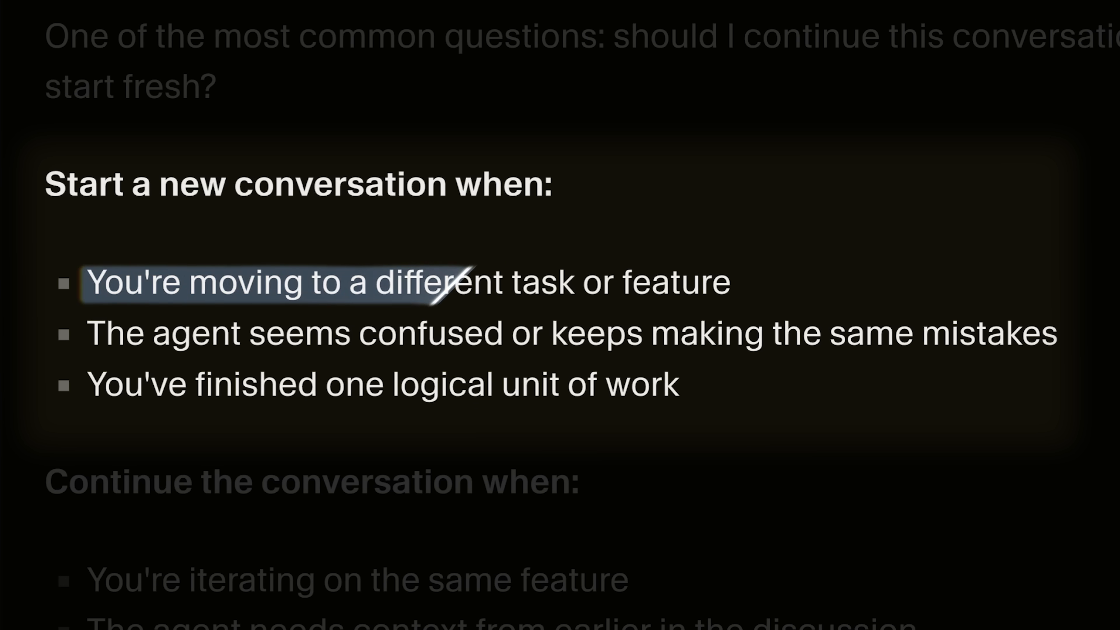
pyautogui.moveTo(471, 283); pyautogui.dragTo(729, 282)
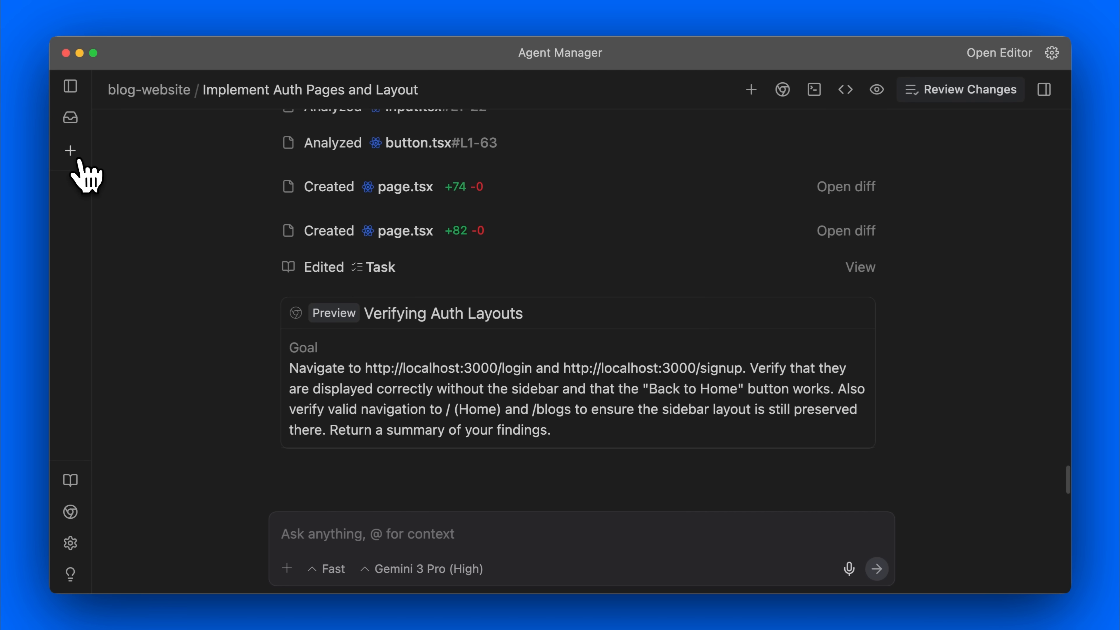
pyautogui.click(70, 151)
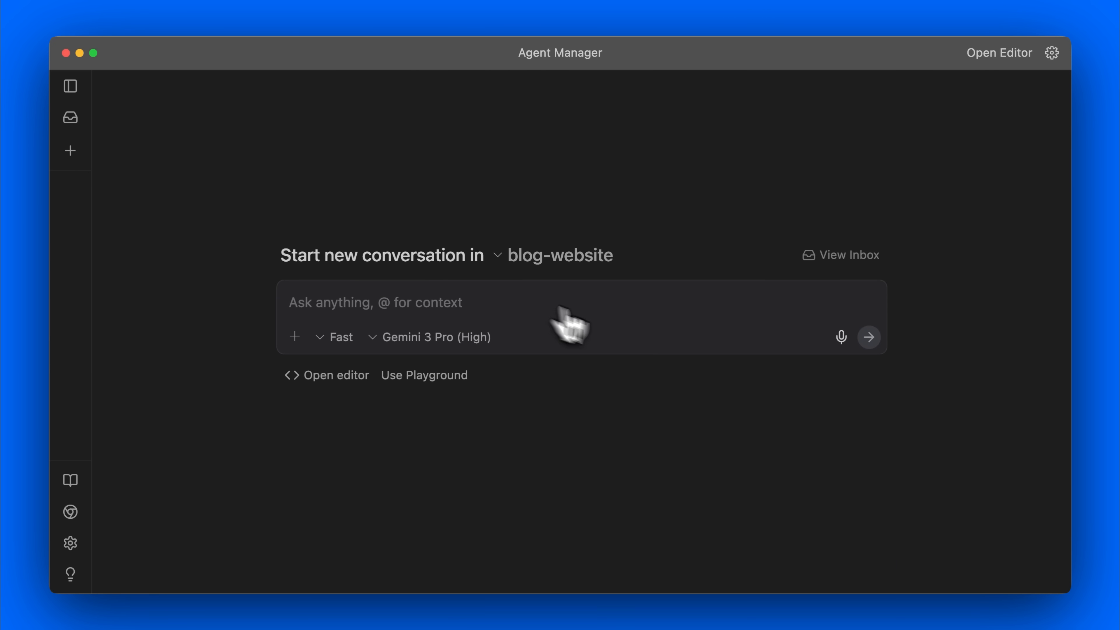
pyautogui.click(335, 336)
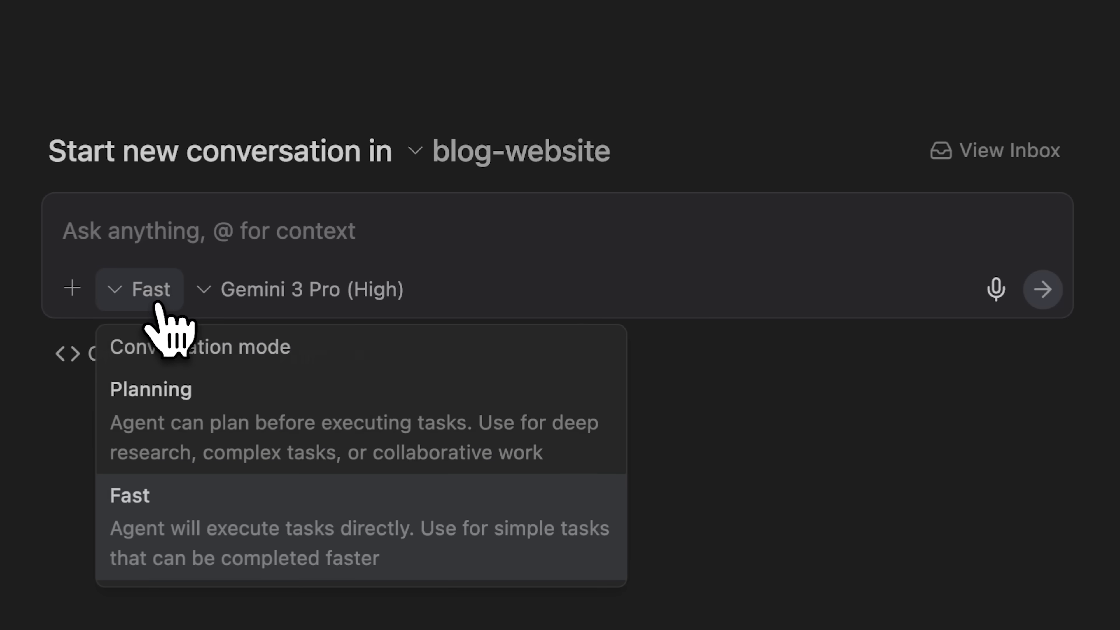
pyautogui.click(150, 388)
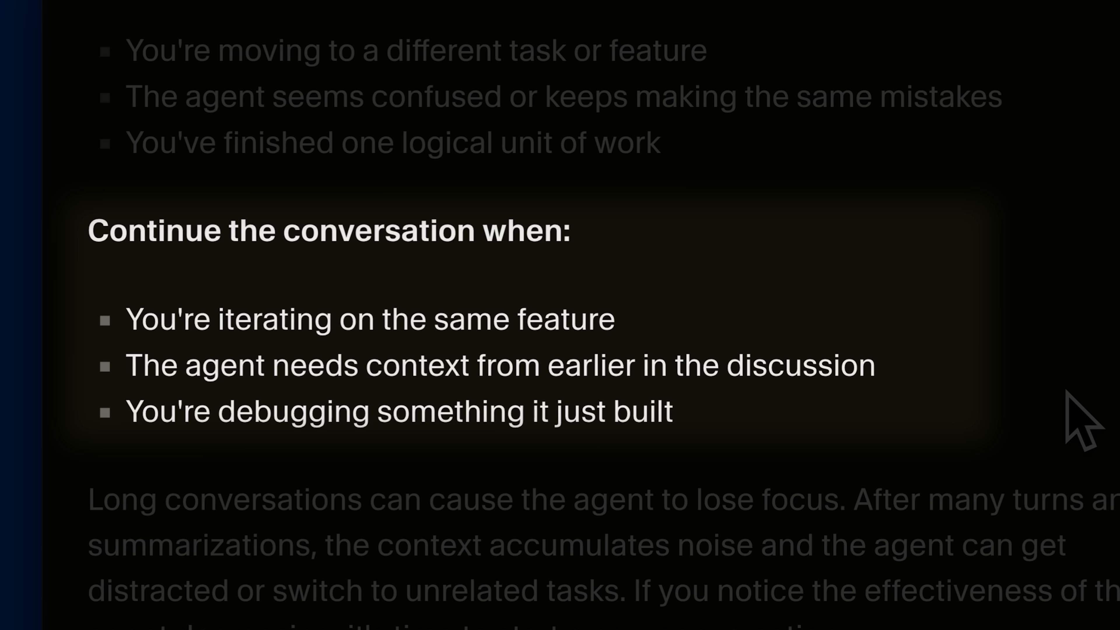
# Highlight the reasons to continue a conversation and the context-noise advice, then begin an @ mention.
pyautogui.doubleClick(370, 320)
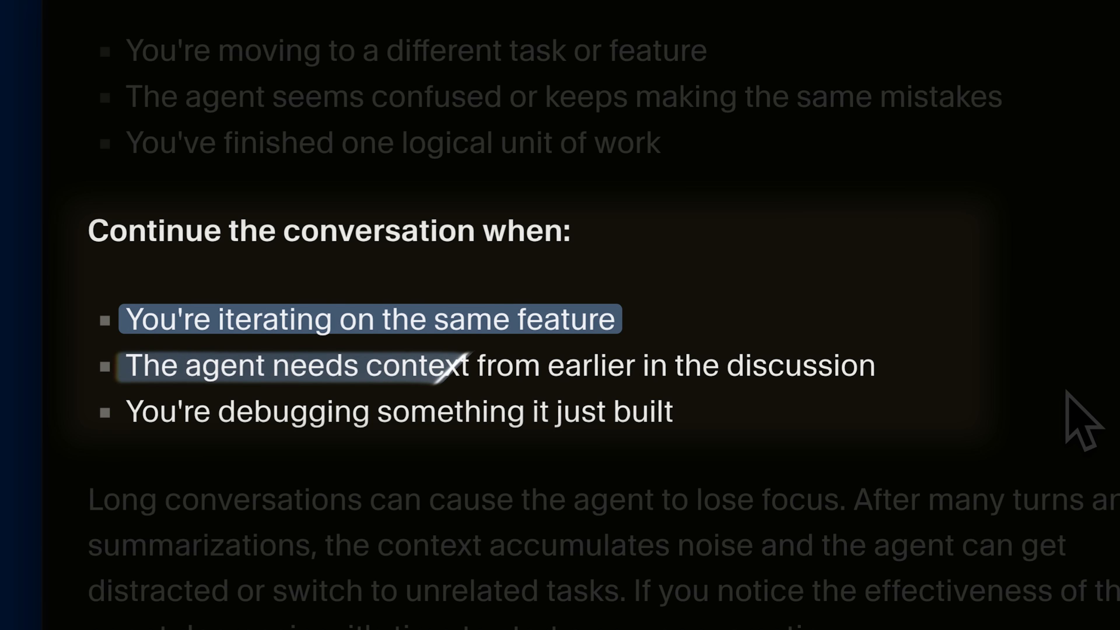
pyautogui.moveTo(457, 364); pyautogui.dragTo(871, 364)
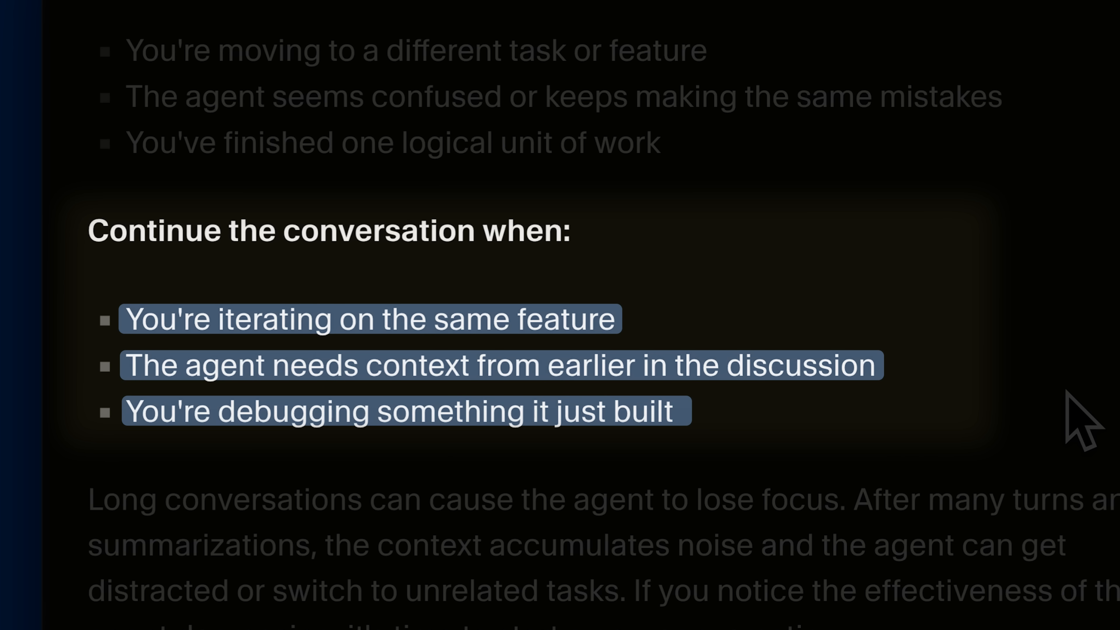
pyautogui.scroll(-3)
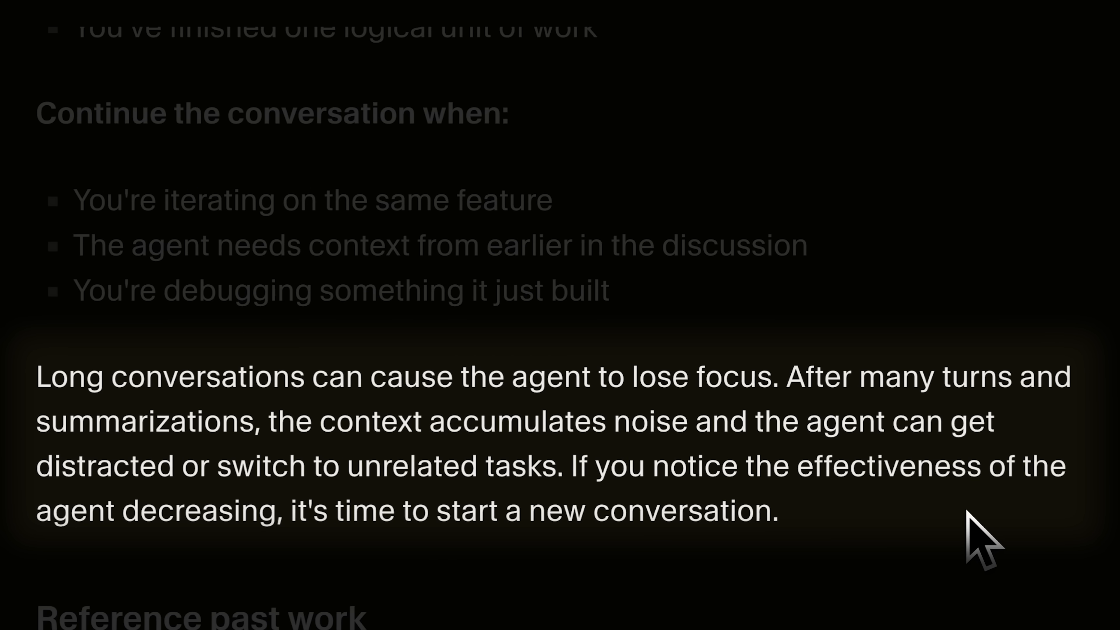
pyautogui.moveTo(266, 420); pyautogui.dragTo(562, 465)
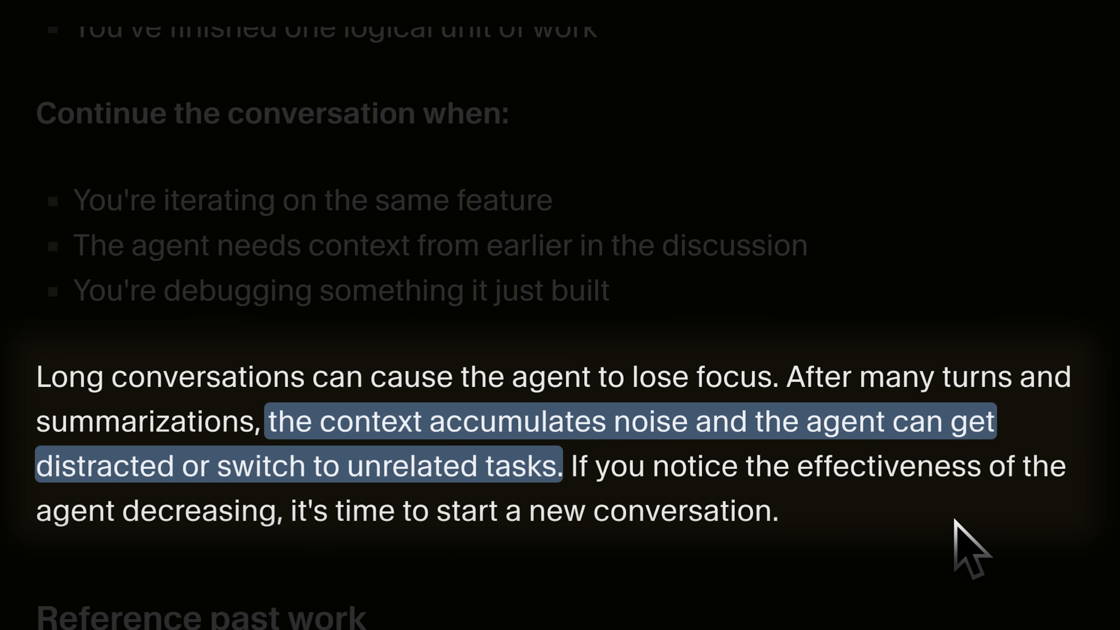
pyautogui.moveTo(563, 466); pyautogui.dragTo(778, 510)
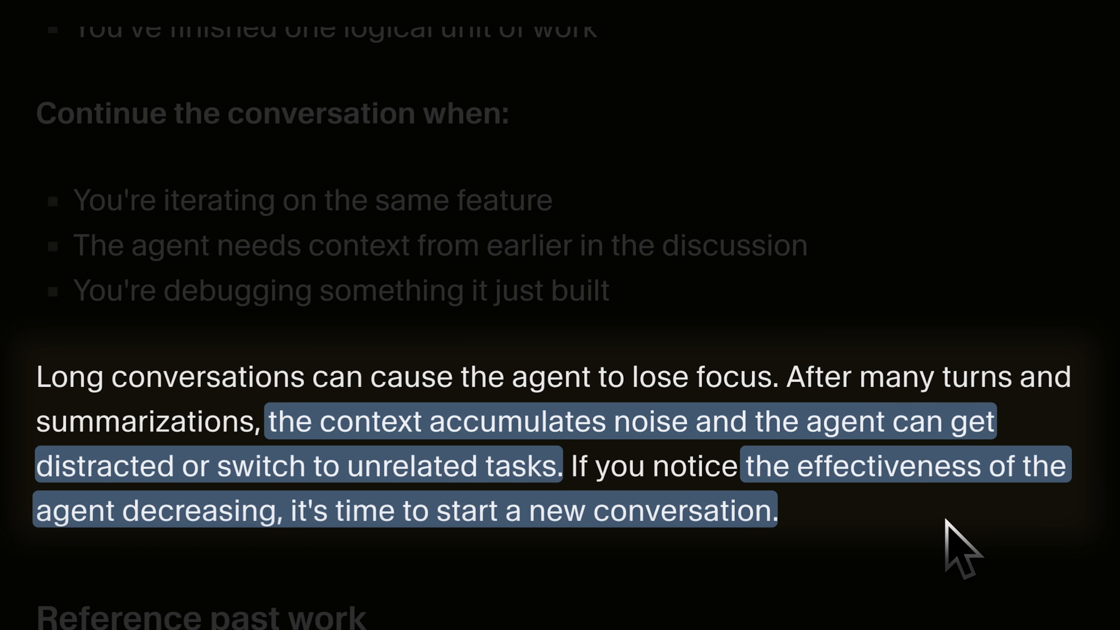
pyautogui.write('@')
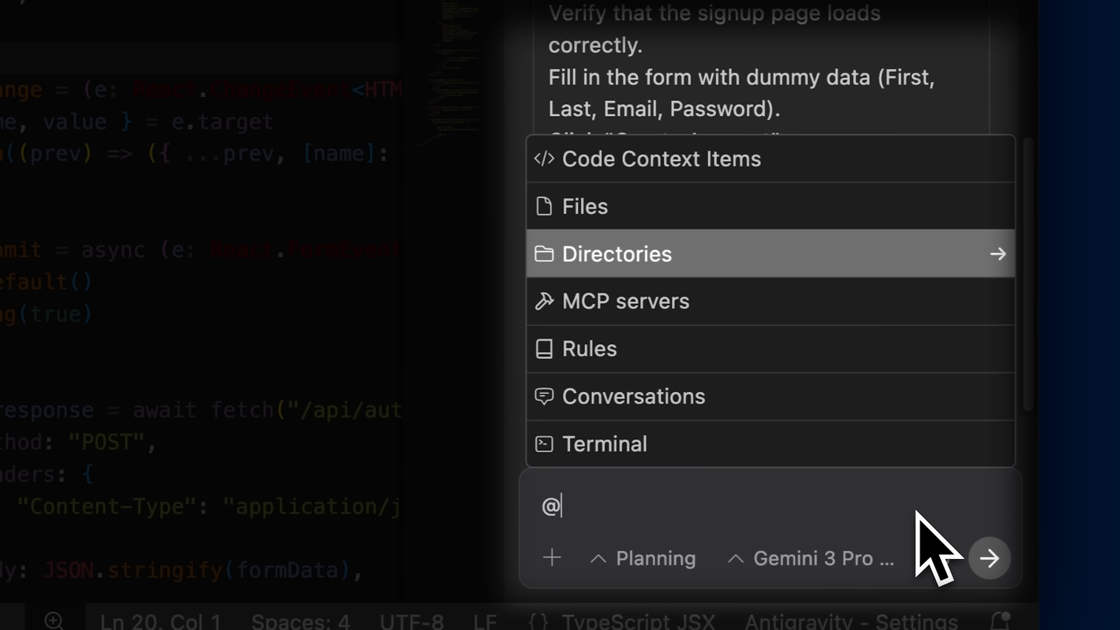
# Reference a past project conversation from the Conversations mention menu.
pyautogui.click(632, 395)
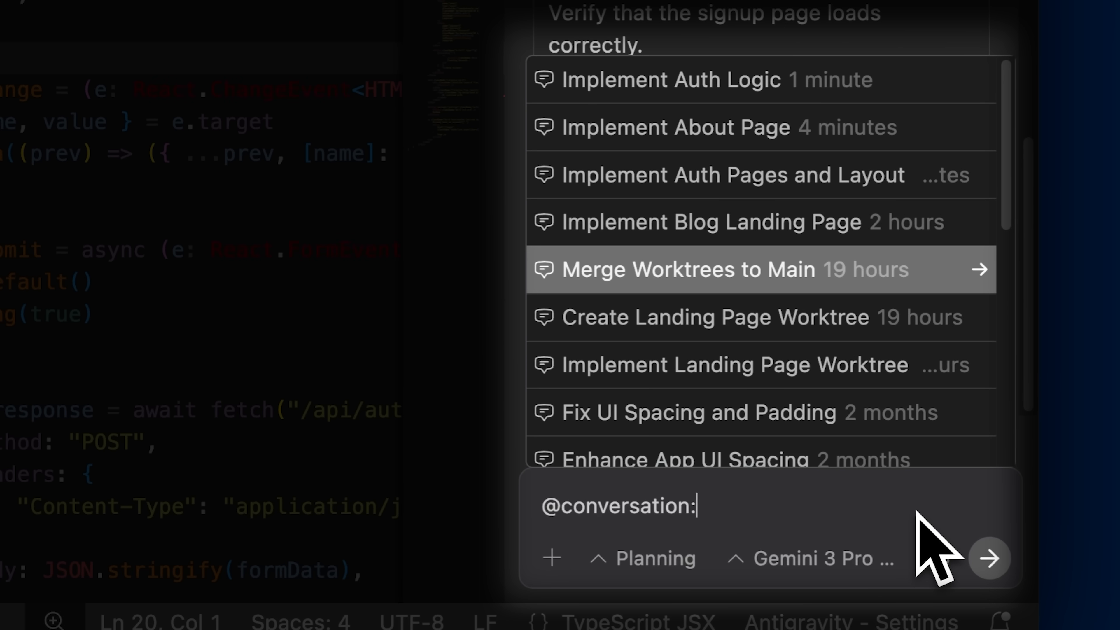
pyautogui.click(699, 269)
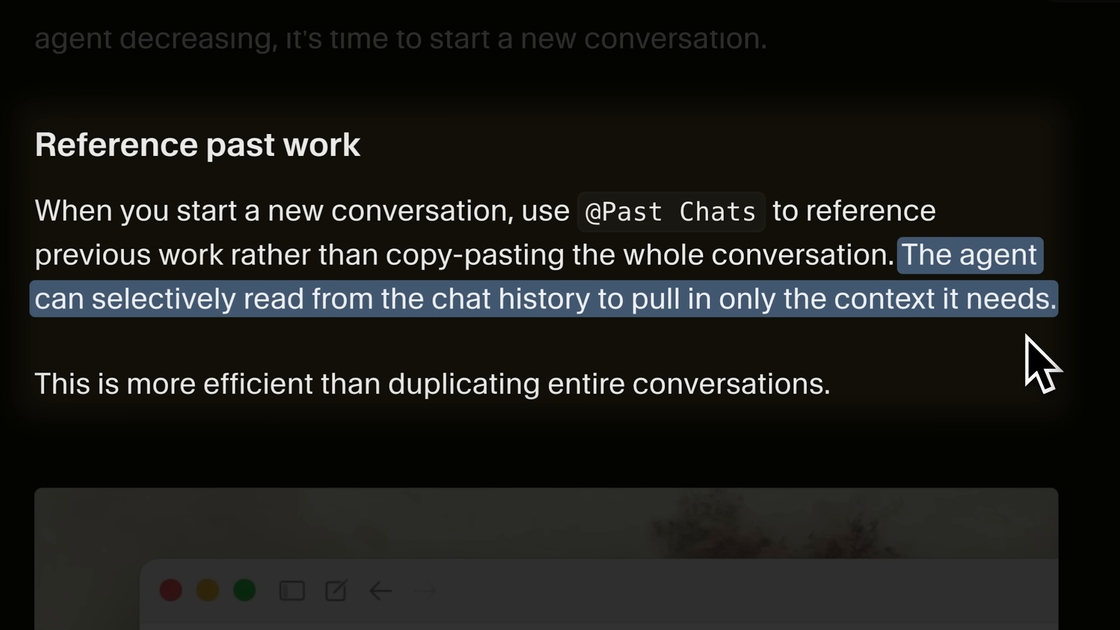
pyautogui.scroll(-3)
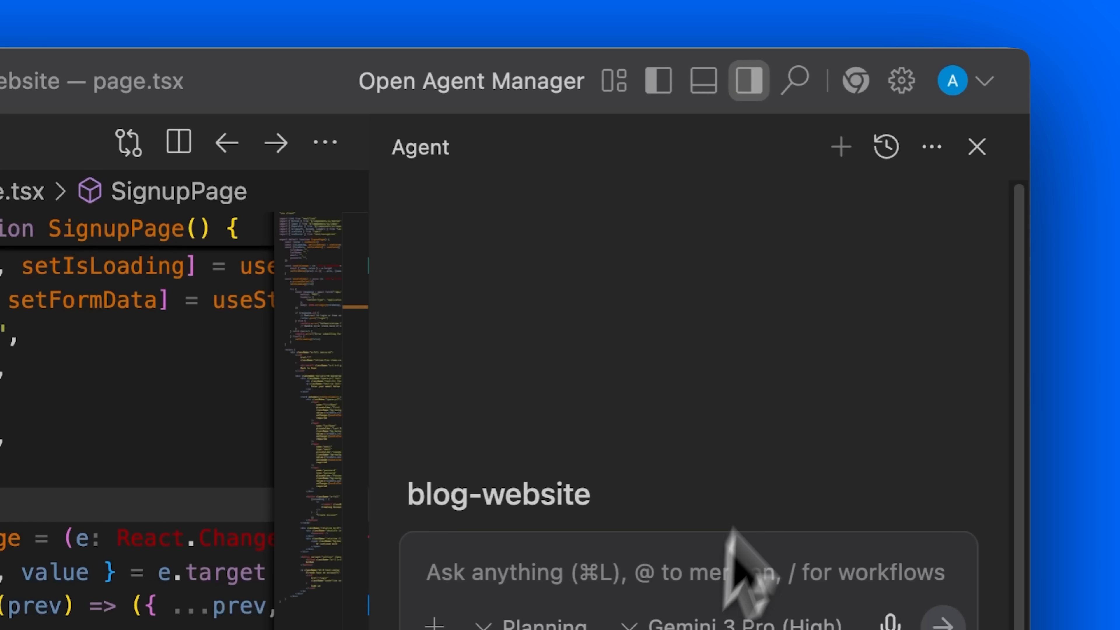
# In Customizations, add '- ensure that the interface is WCAG compliant' to the frontend-guidelines rule.
pyautogui.click(931, 146)
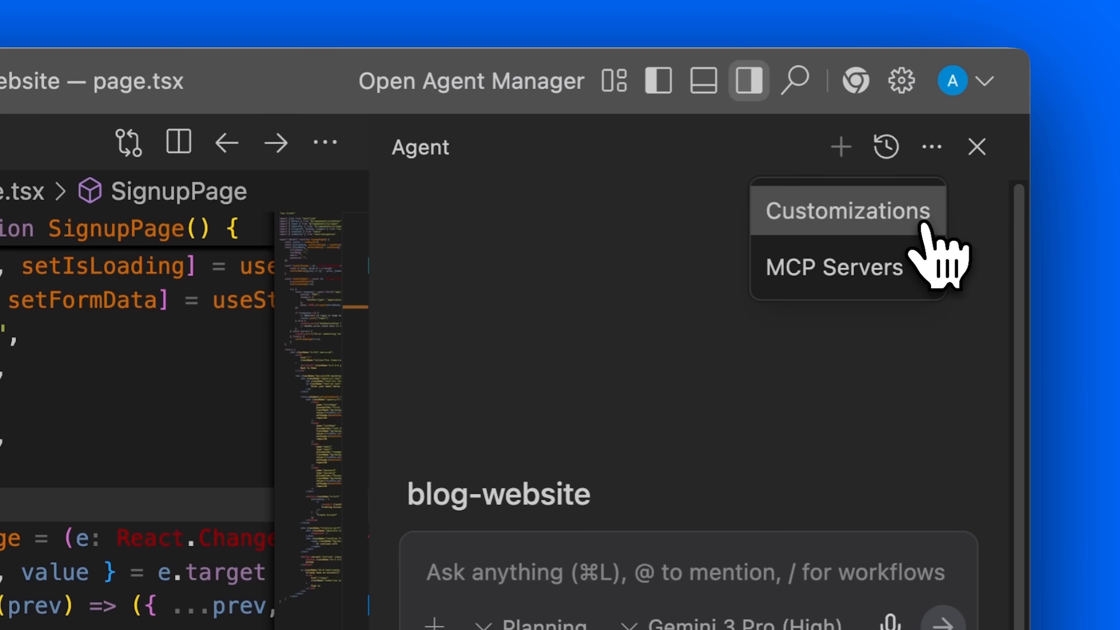
pyautogui.click(847, 210)
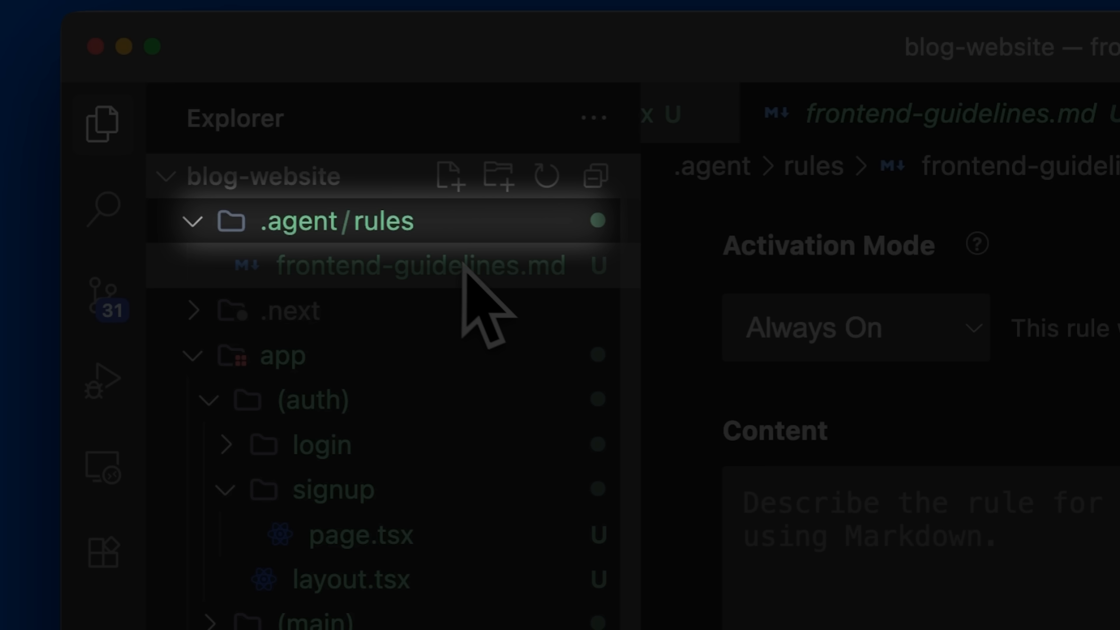
pyautogui.click(425, 265)
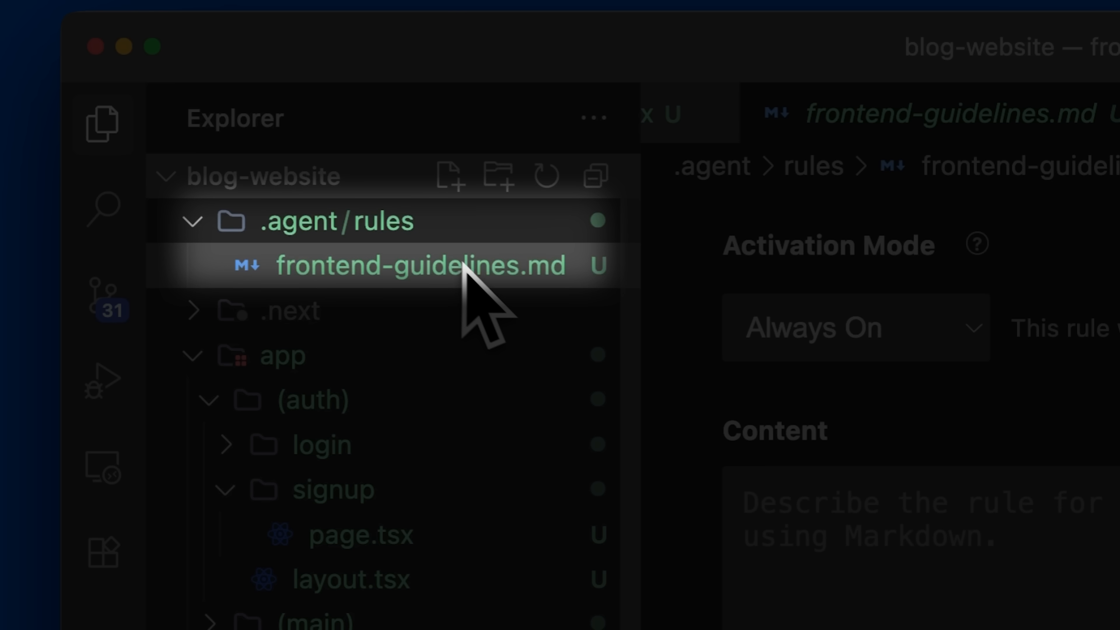
pyautogui.write('- ensure that the interface is WCAG compliant')
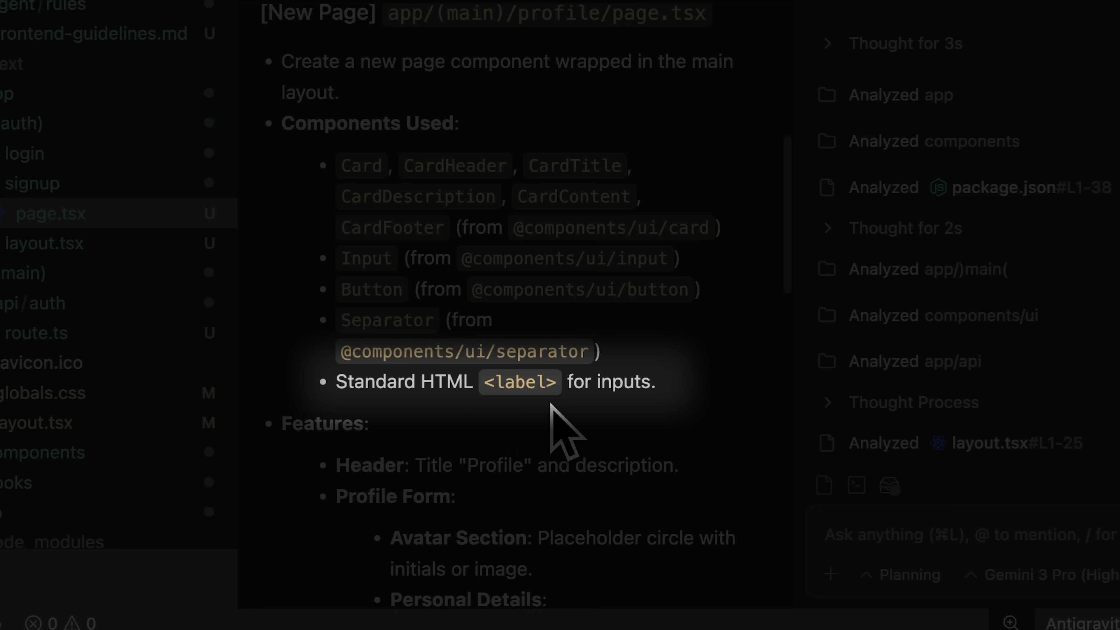
pyautogui.scroll(-3)
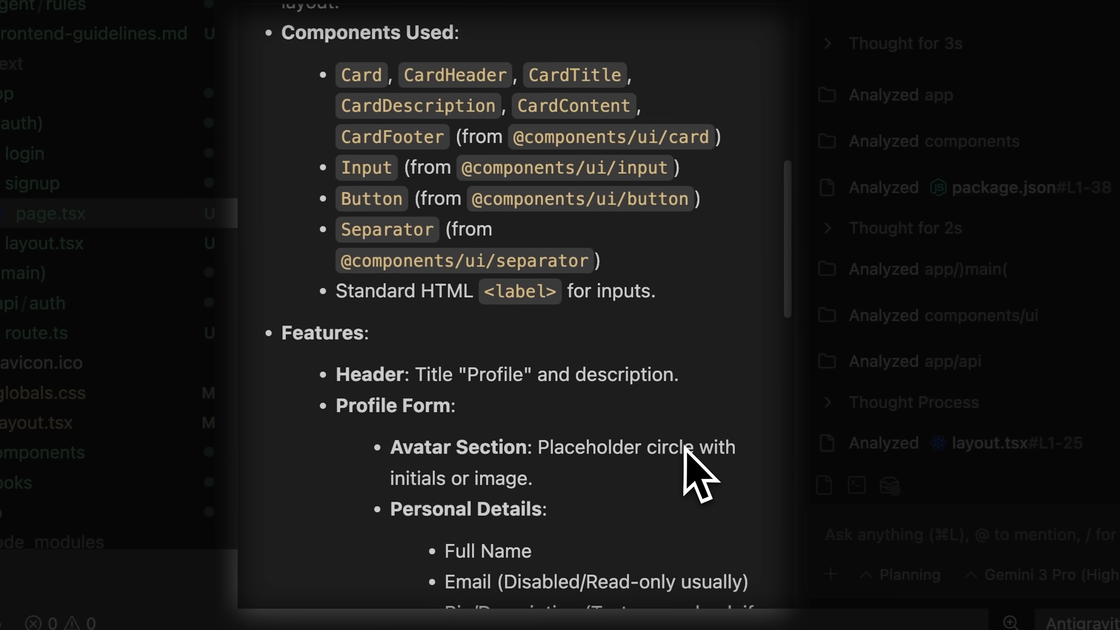
pyautogui.scroll(-3)
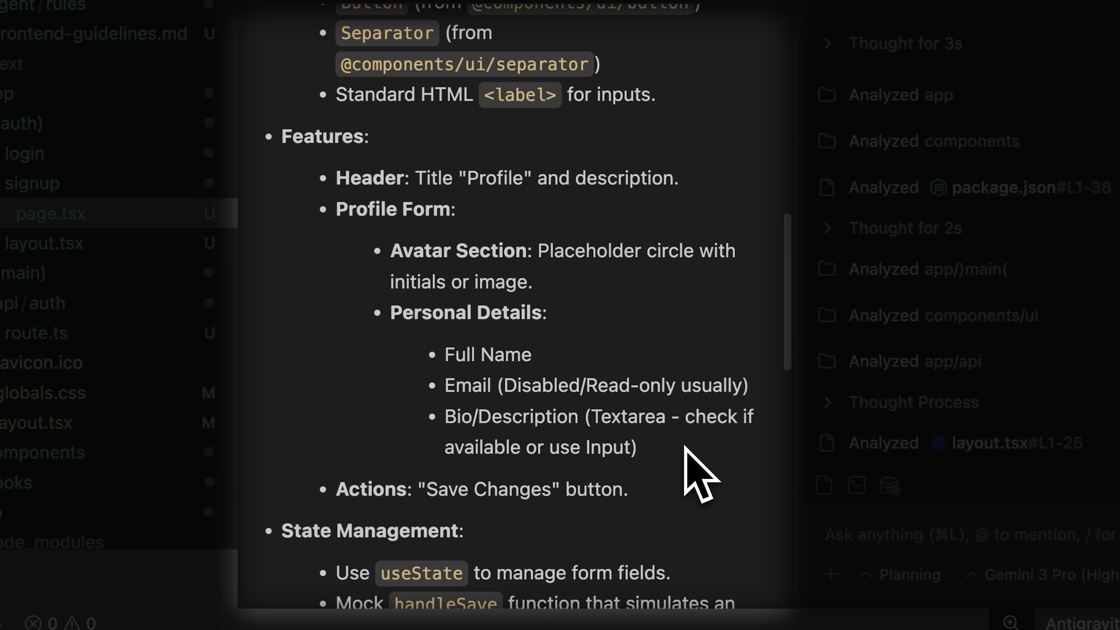
pyautogui.moveTo(691, 429)
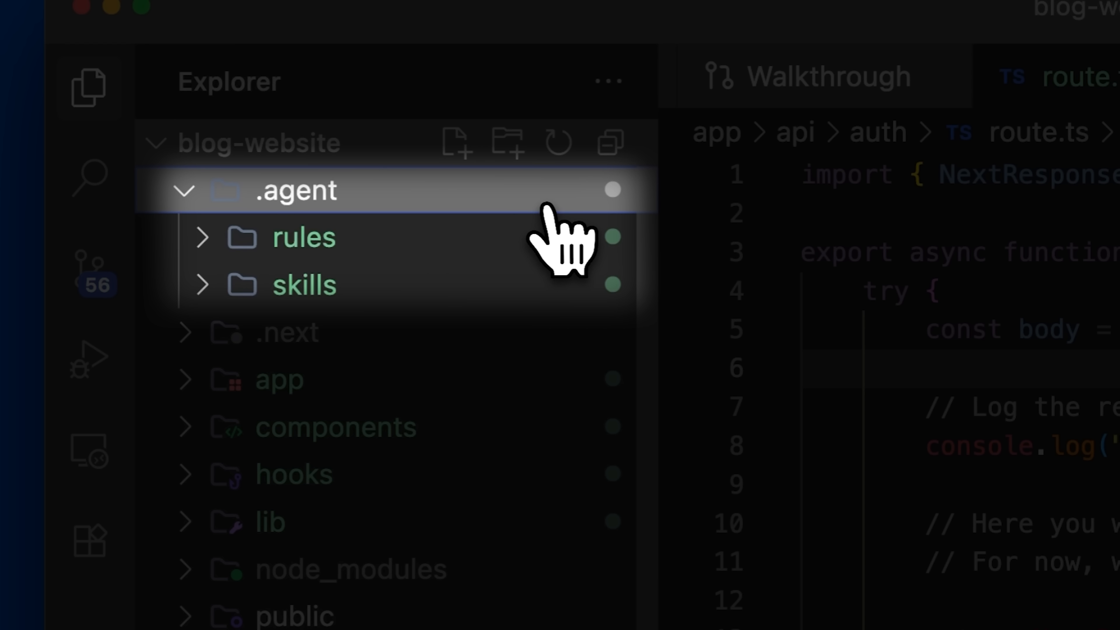
# Expand .agent > skills > test-specialist and view its SKILL.md.
pyautogui.click(304, 284)
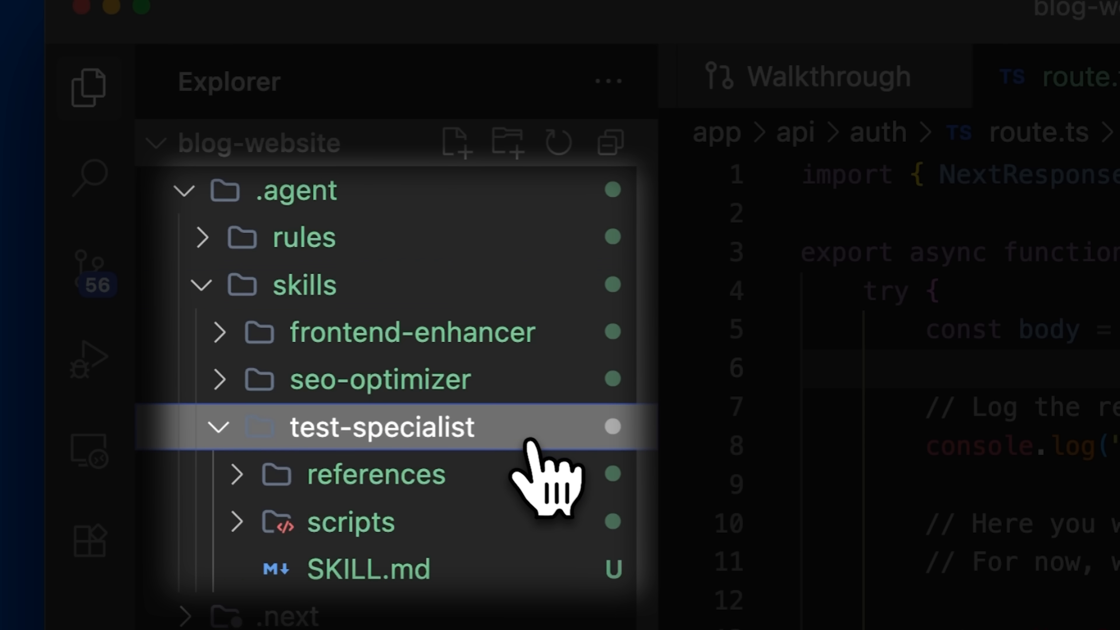
pyautogui.click(367, 569)
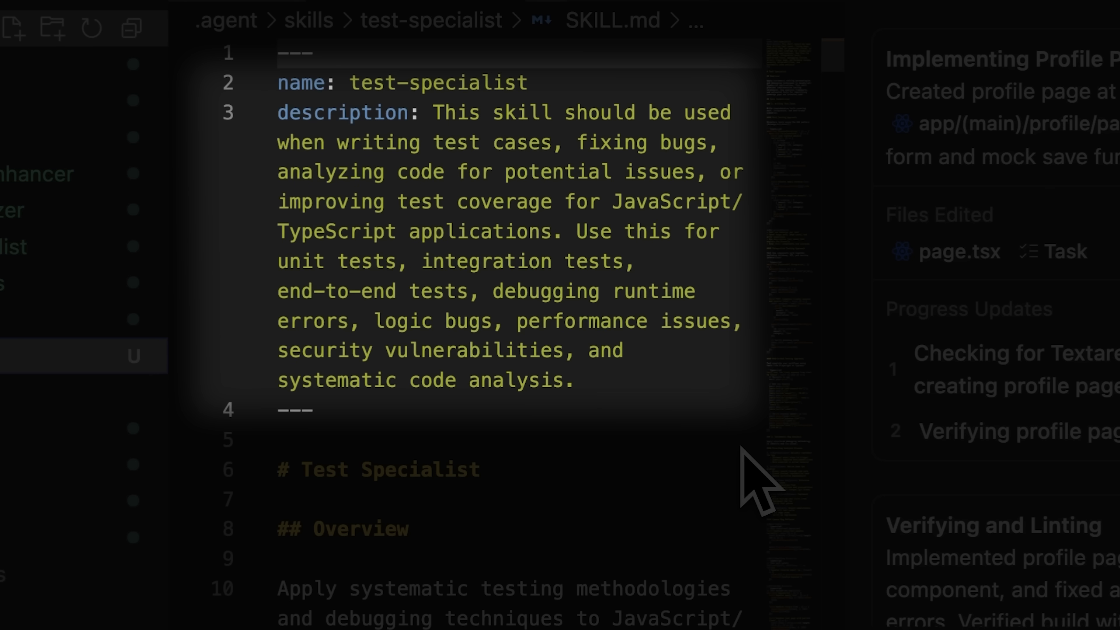
pyautogui.scroll(-3)
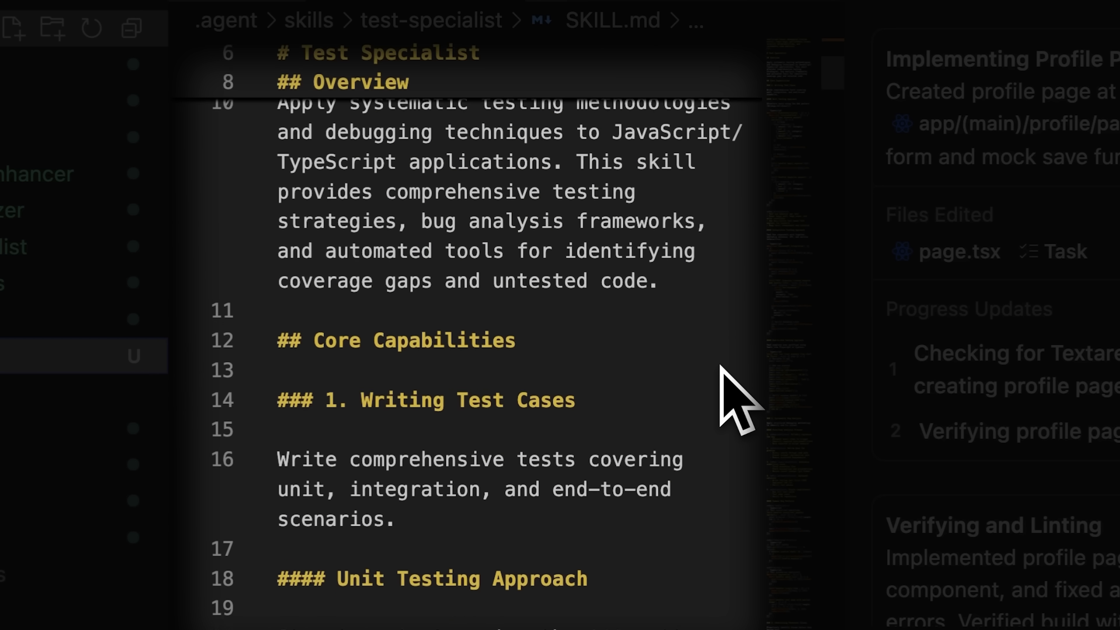
pyautogui.click(381, 305)
pyautogui.write('use the test specialist skill to w')
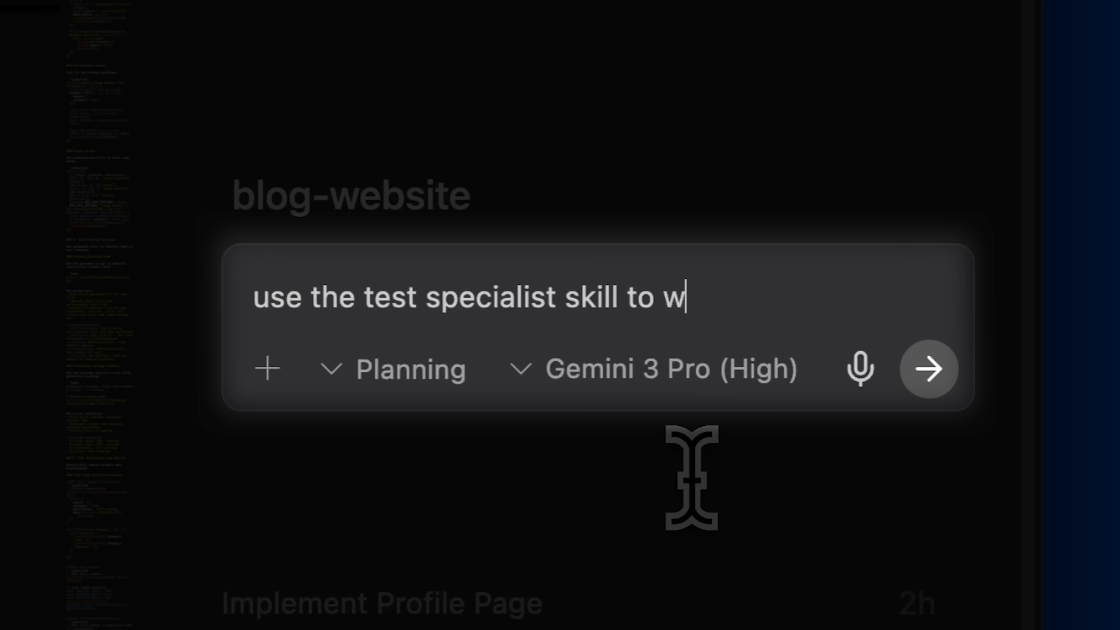
# Ask the agent to use the test specialist skill to write tests and review the Jest/RTL plan.
pyautogui.write('rite tests for')
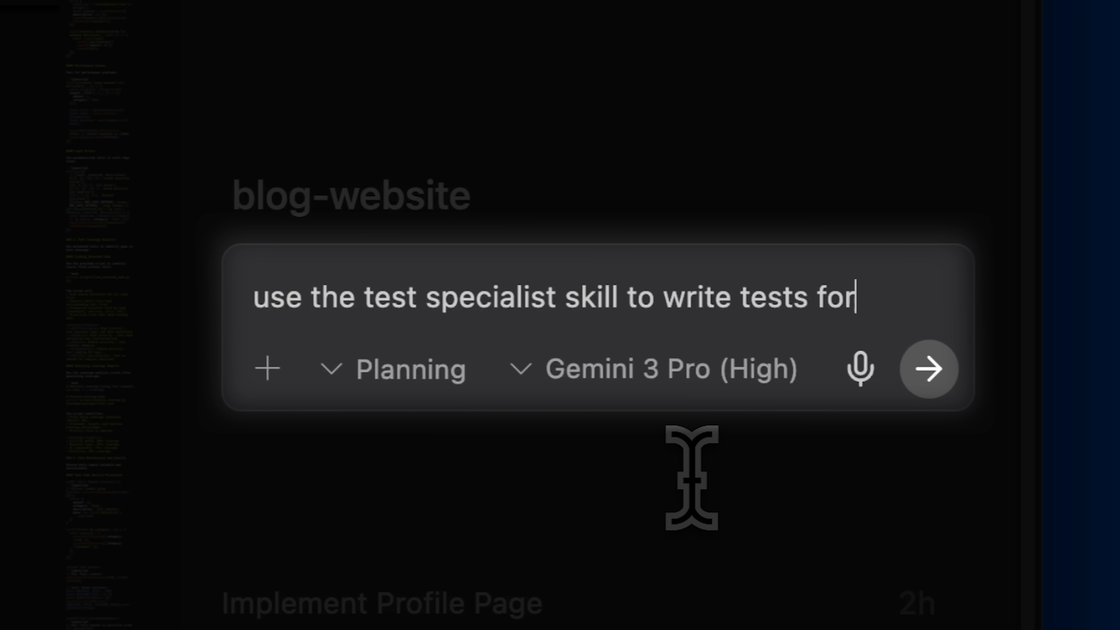
pyautogui.click(928, 369)
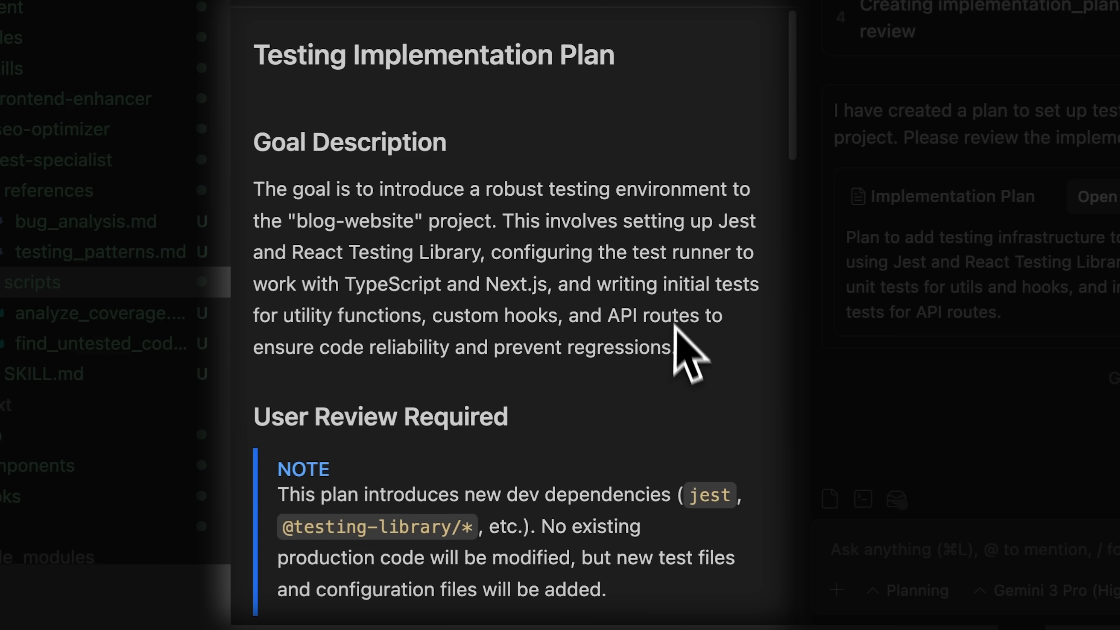
pyautogui.scroll(-3)
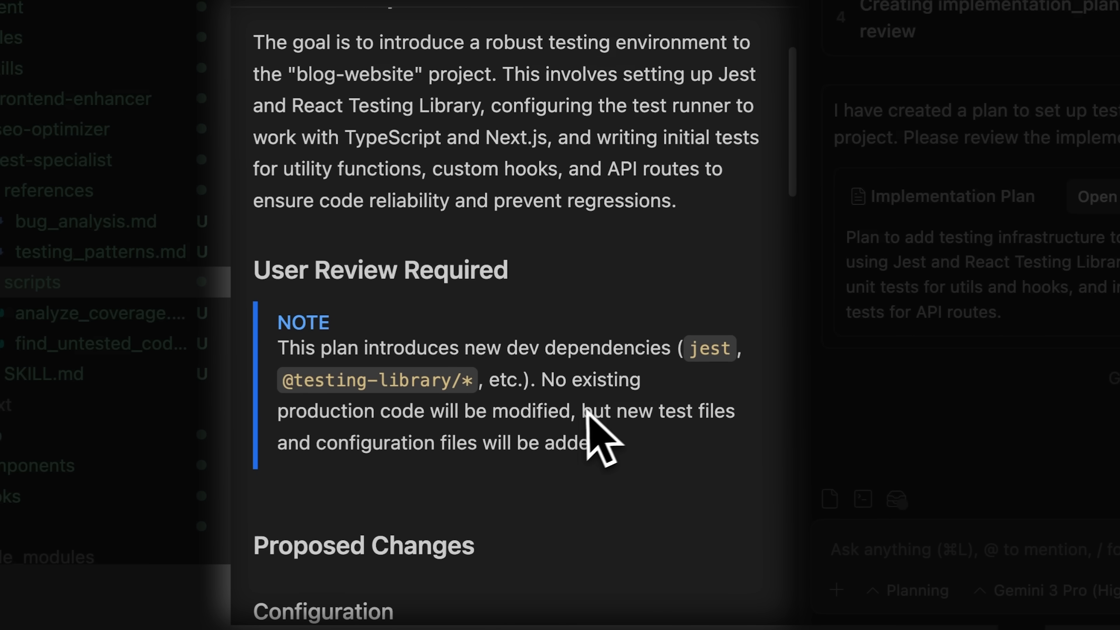
pyautogui.scroll(-3)
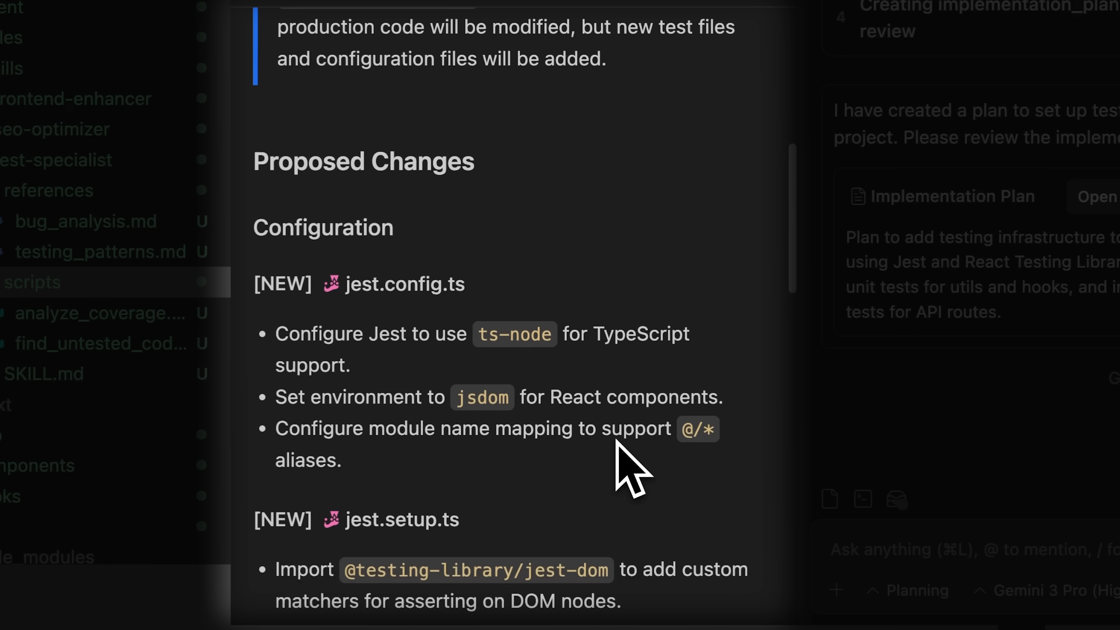
pyautogui.scroll(-3)
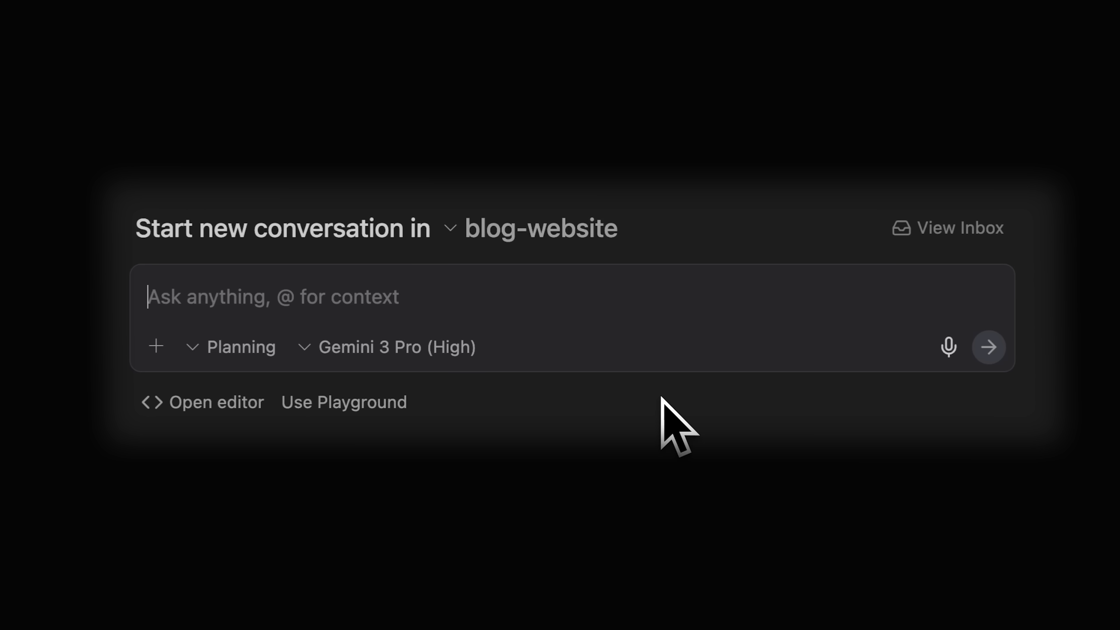
# Send 'make the navbar exactly like this but with our app's name' with the attached image.
pyautogui.write("make the navbar exactly like this but with our app's name")
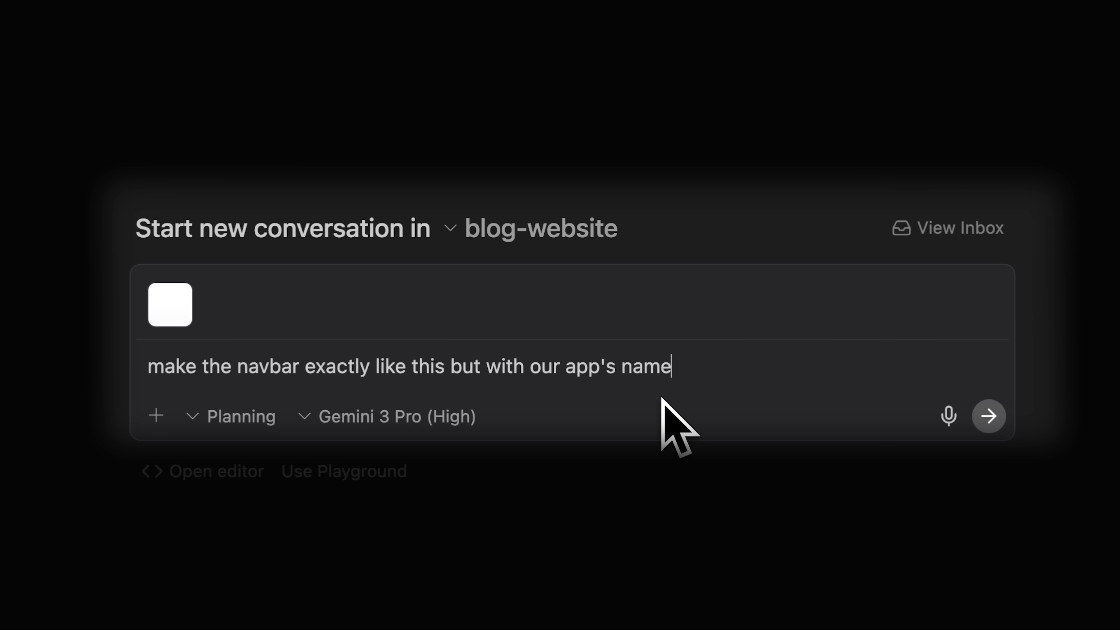
pyautogui.click(988, 416)
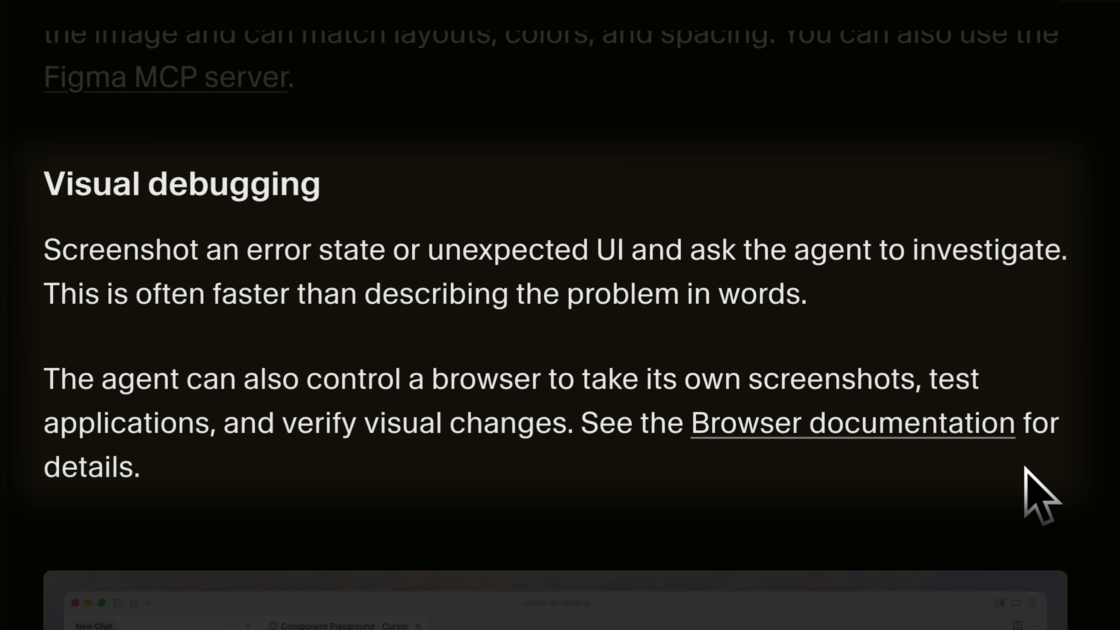
pyautogui.doubleClick(181, 184)
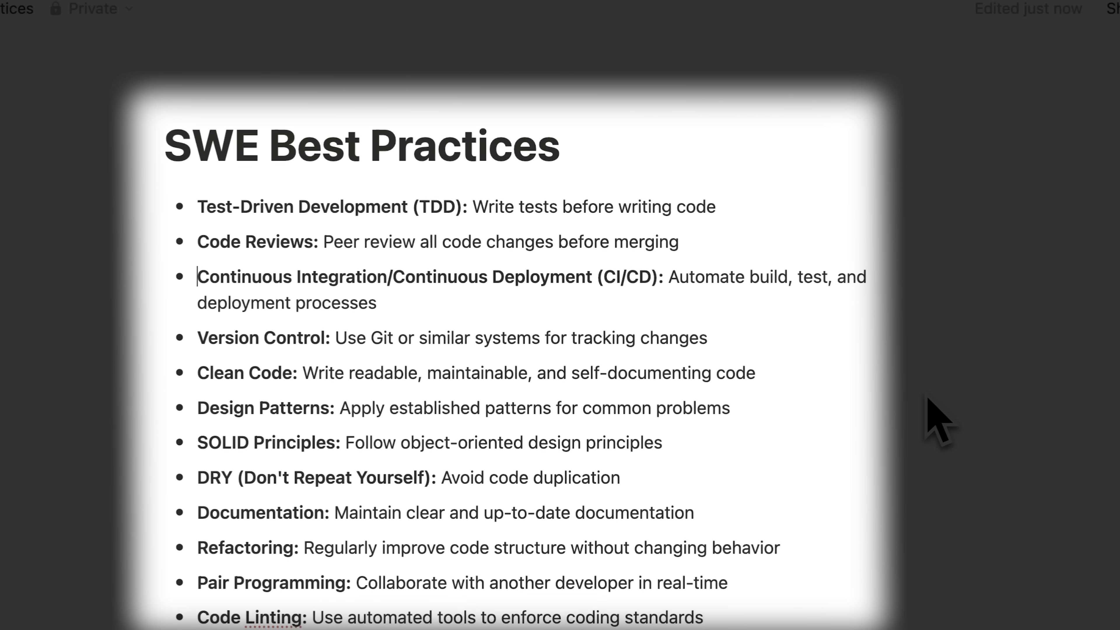
pyautogui.scroll(-3)
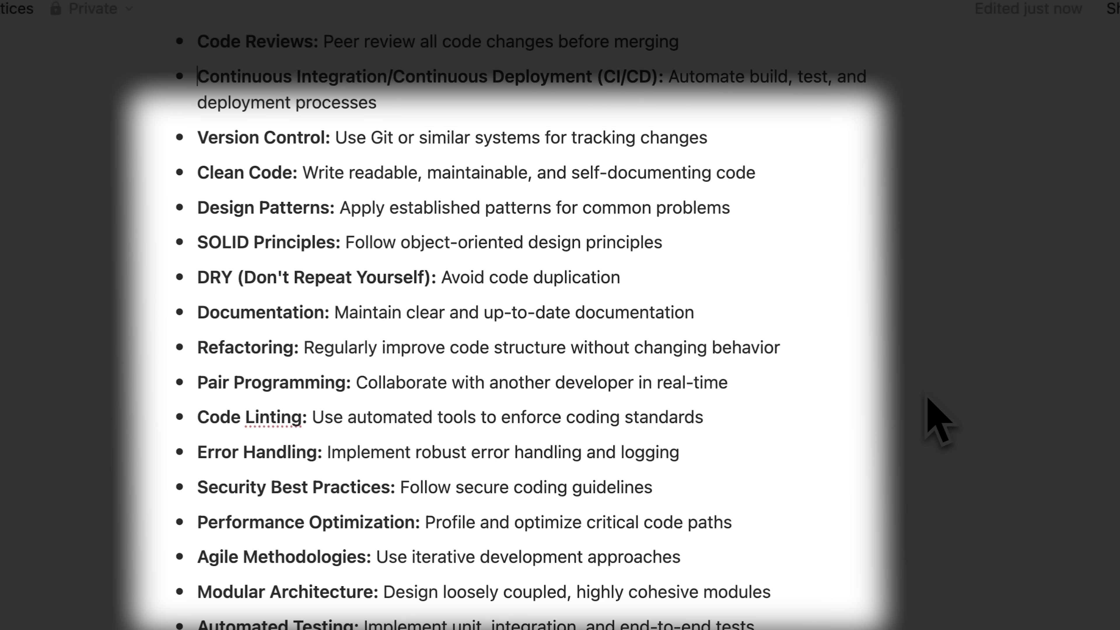
pyautogui.moveTo(846, 554)
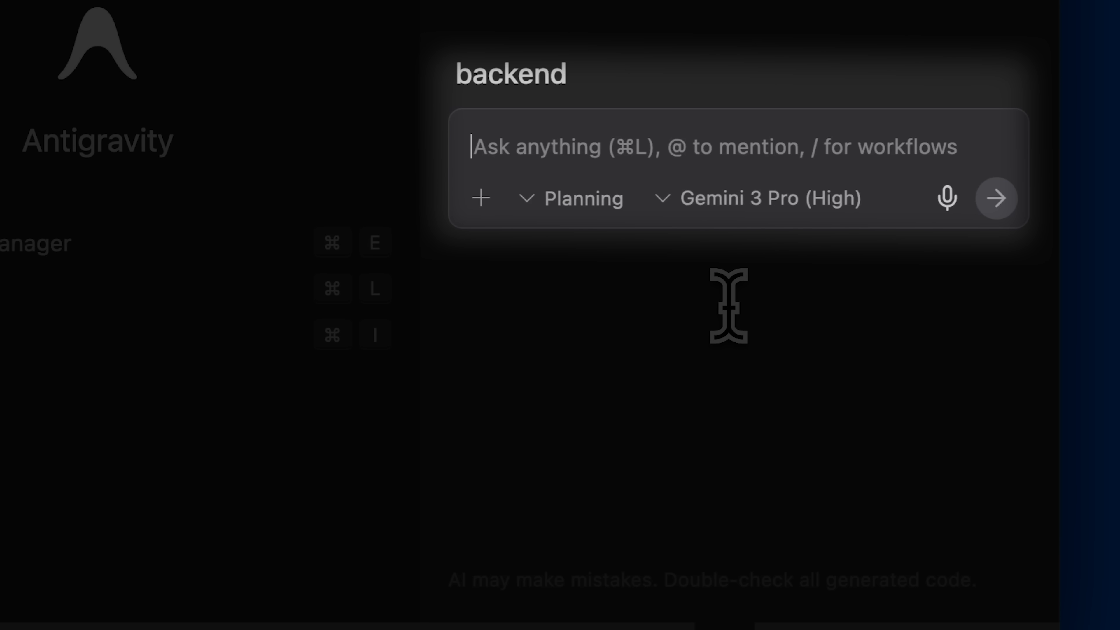
# Ask the agent for POST '/auth' tests receiving email and password hash, without writing the route.
pyautogui.write("Write tests for the post route '/auth' which will receive email and password hash. the behavior of the route should be:")
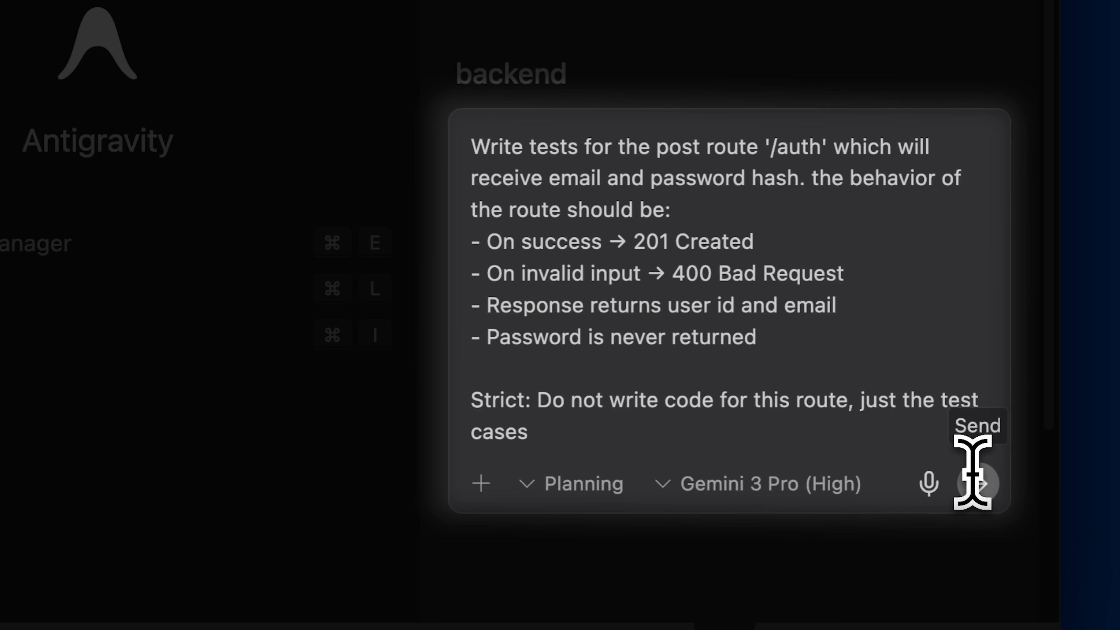
pyautogui.moveTo(470, 147); pyautogui.dragTo(829, 146)
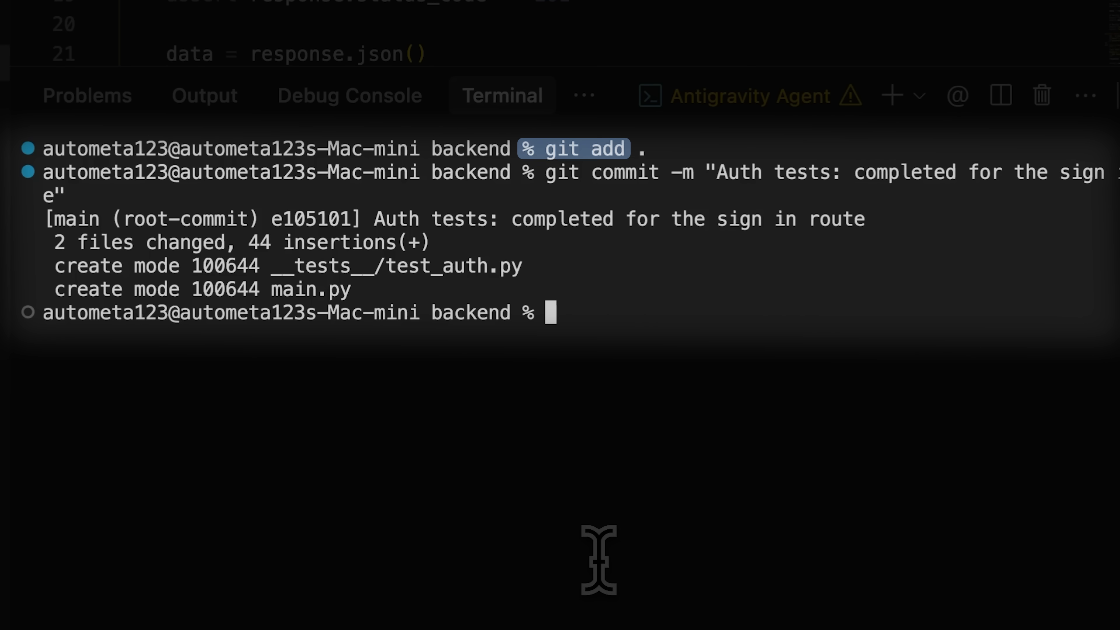
# Commit the auth tests with git add and git commit while the agent edits main.py.
pyautogui.doubleClick(589, 172)
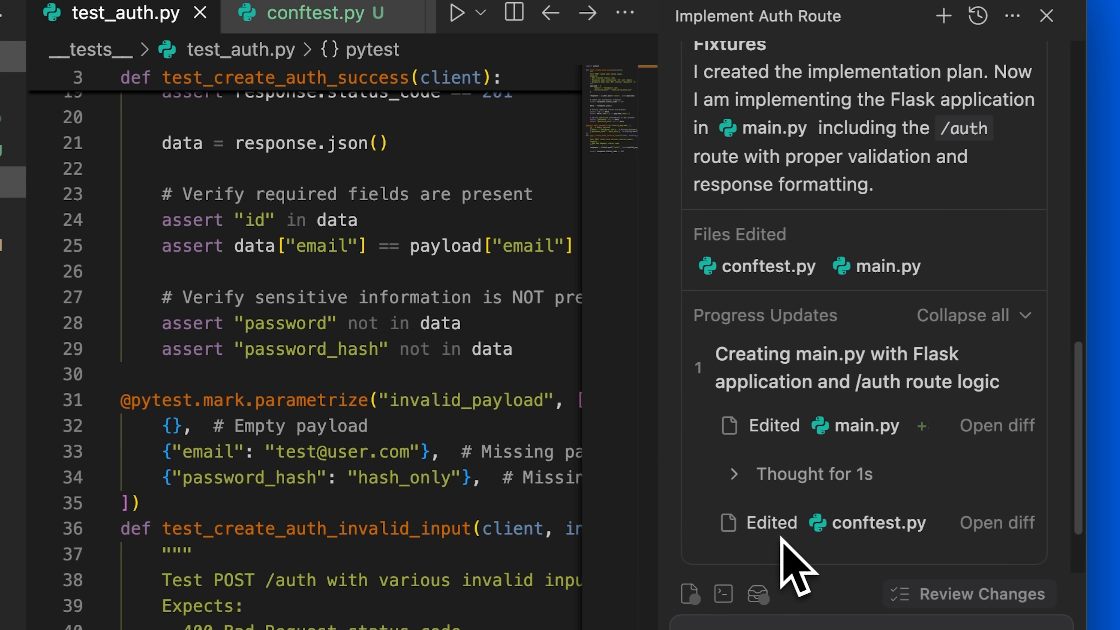
pyautogui.scroll(-3)
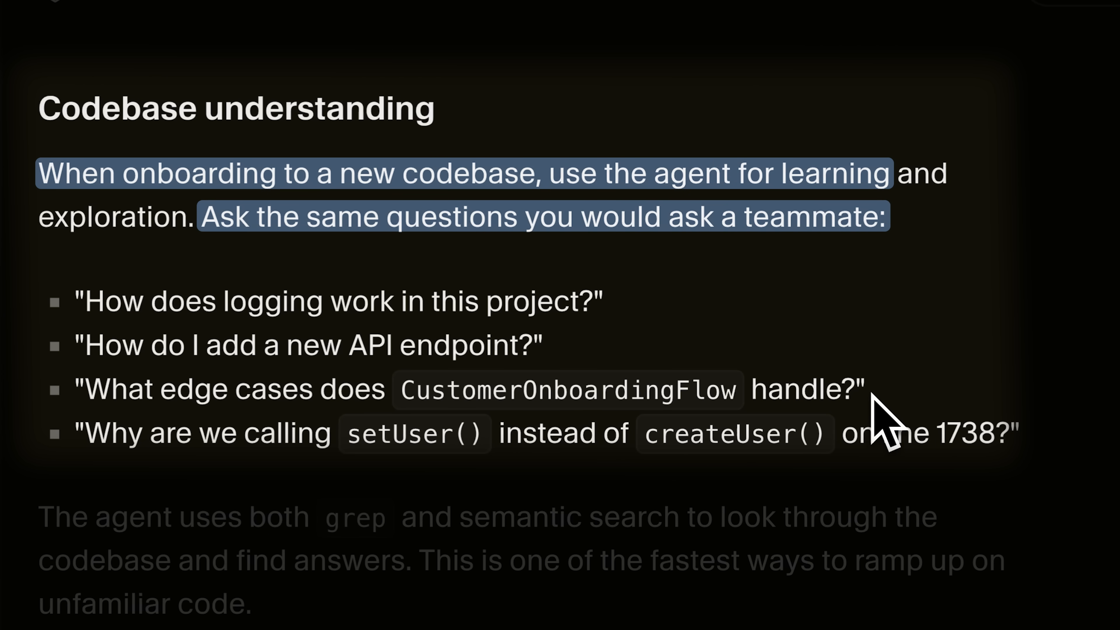
# Read the agent's explanation of how large audio recordings are split into chunks.
pyautogui.scroll(-3)
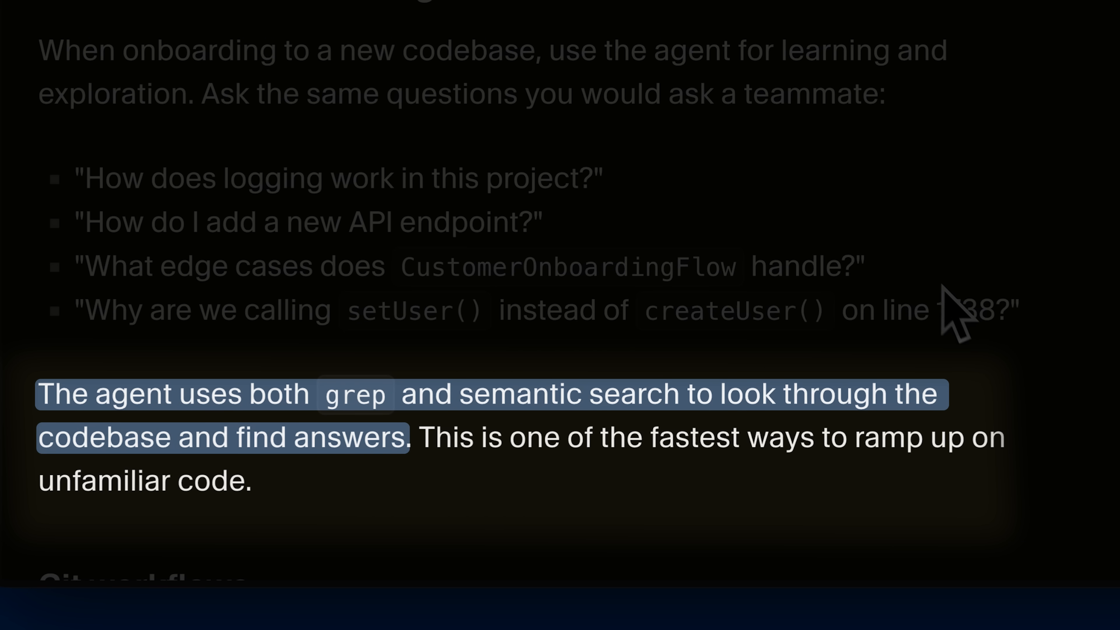
pyautogui.moveTo(1015, 382)
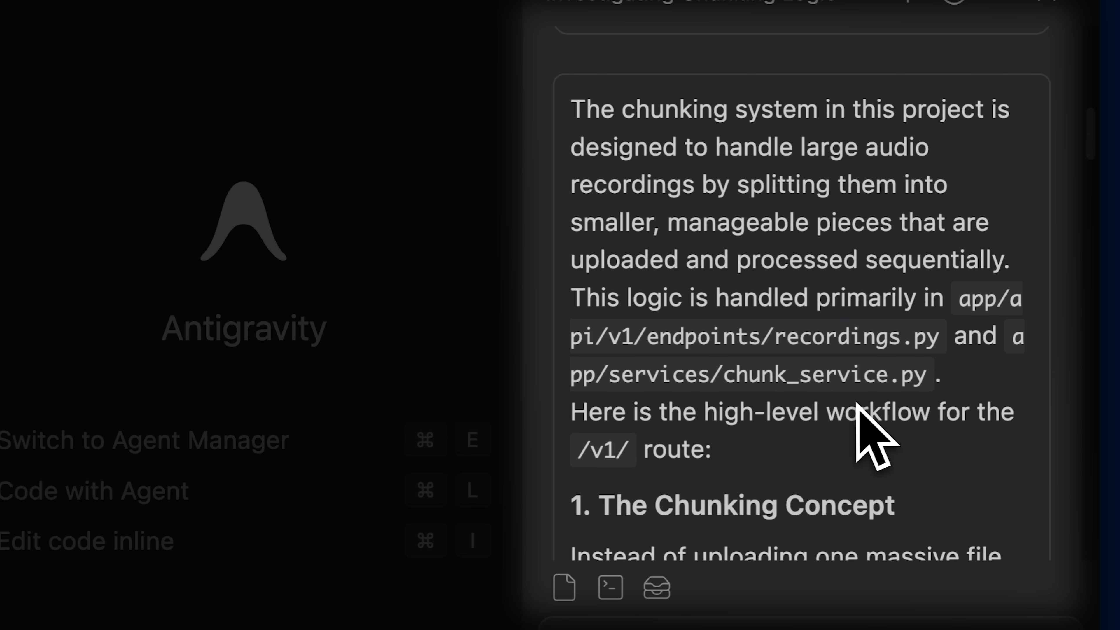
pyautogui.scroll(-3)
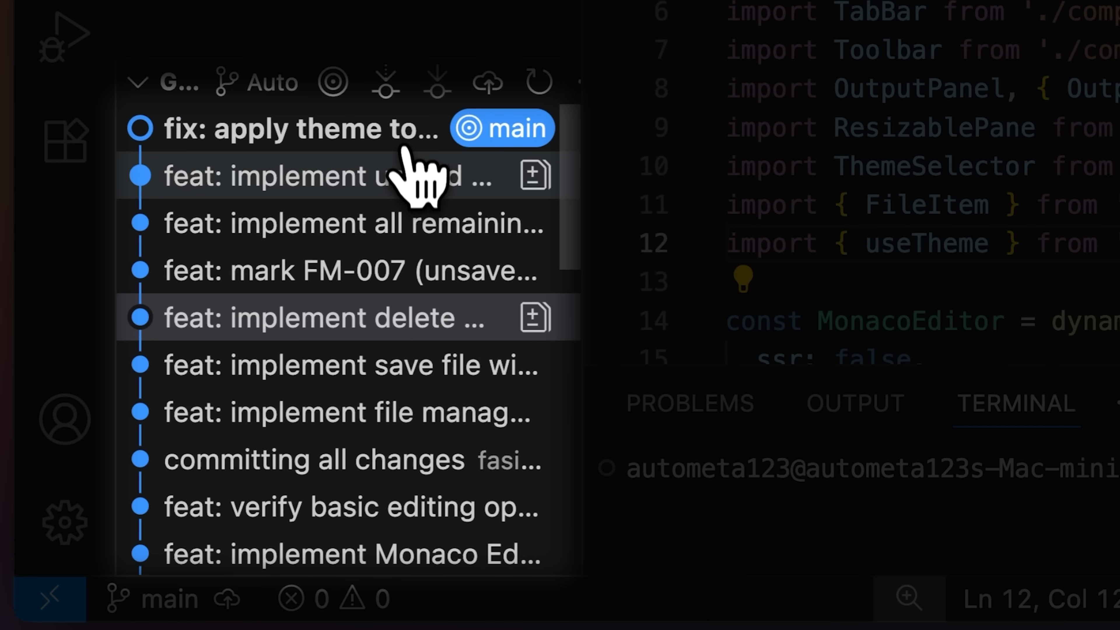
# Revert the initial setup commit with message 'Reverting due to error listed in logs -0034'.
pyautogui.click(343, 223)
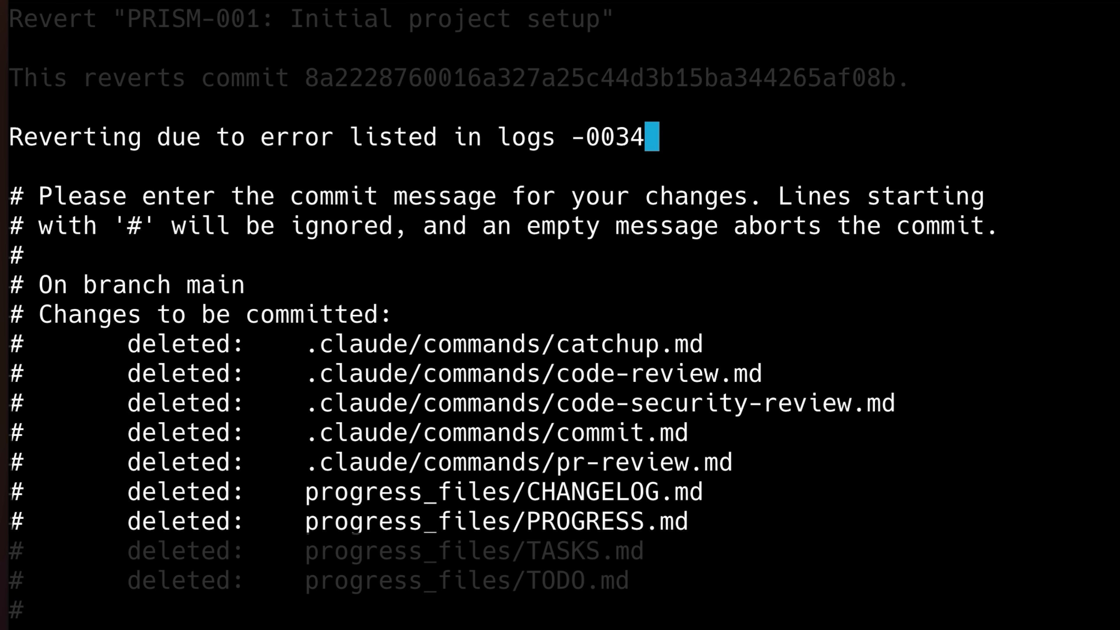
pyautogui.write(':')
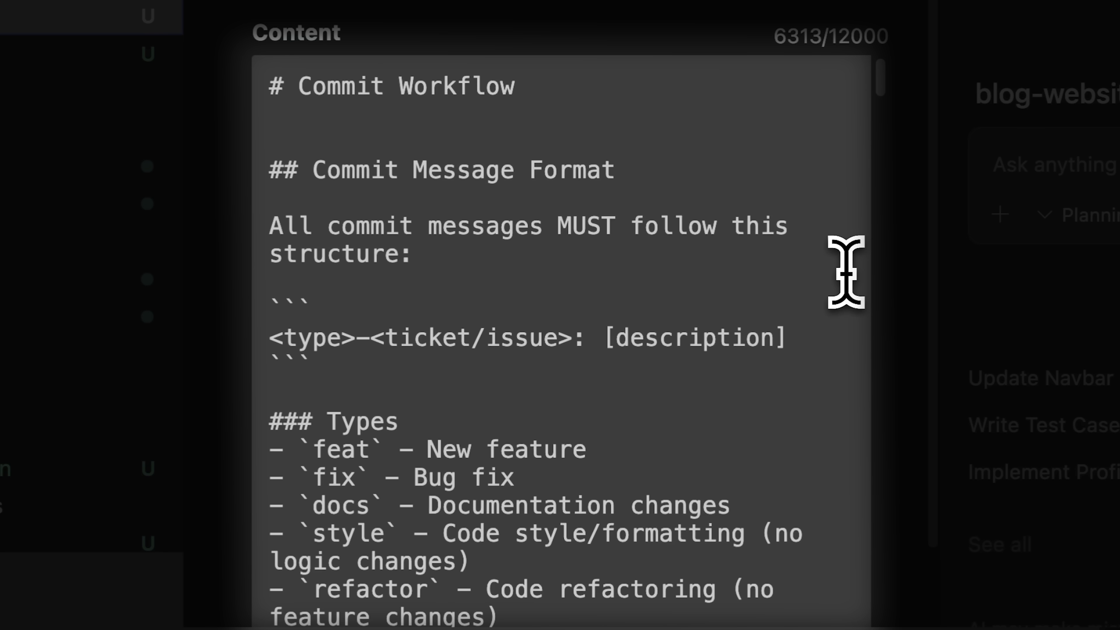
# Read the commit workflow's message format and check rules, then view worktrees.md in .agent/workflows.
pyautogui.scroll(-3)
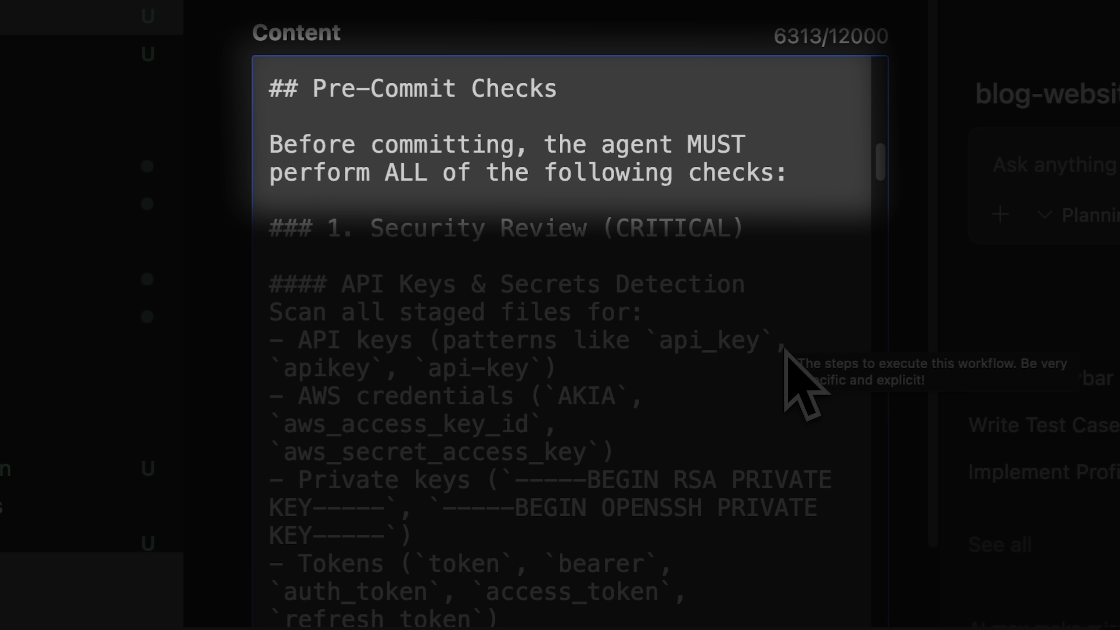
pyautogui.scroll(-3)
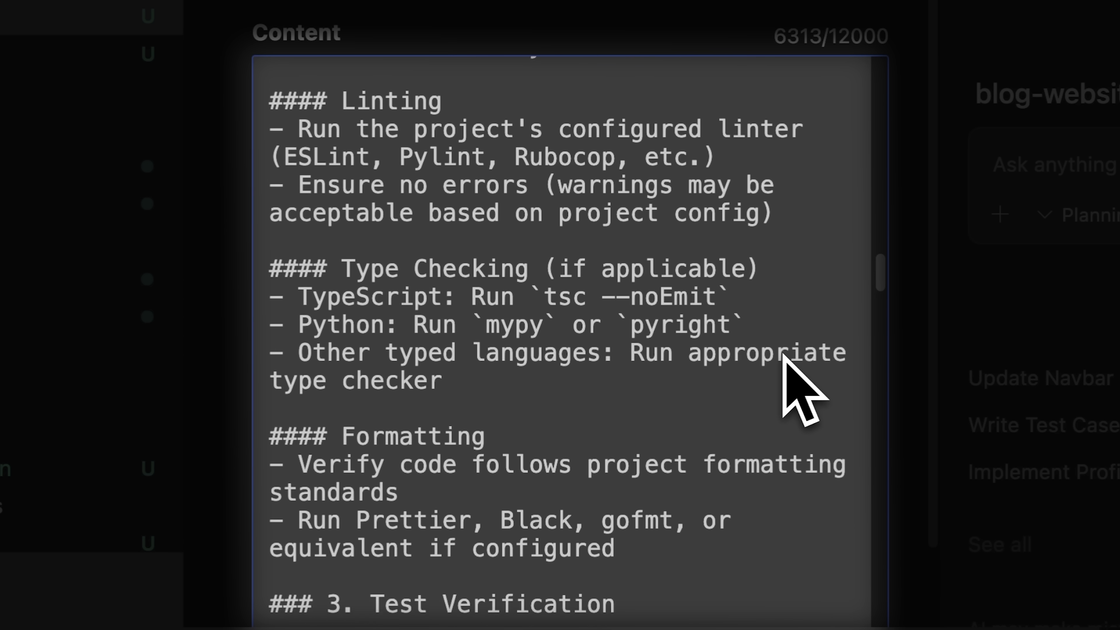
pyautogui.scroll(-3)
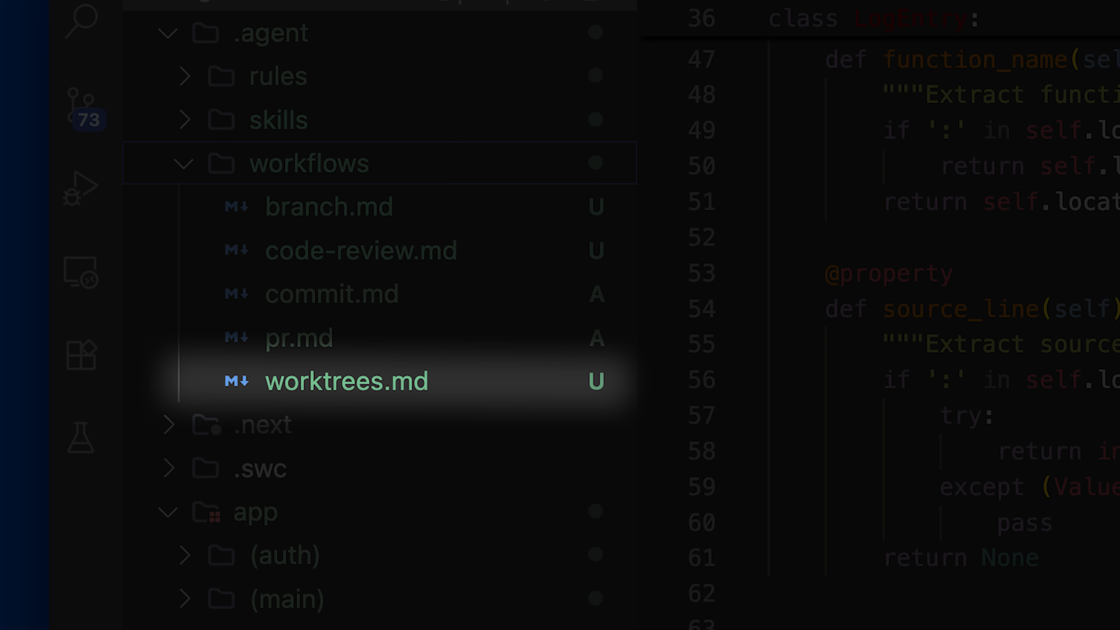
pyautogui.click(310, 163)
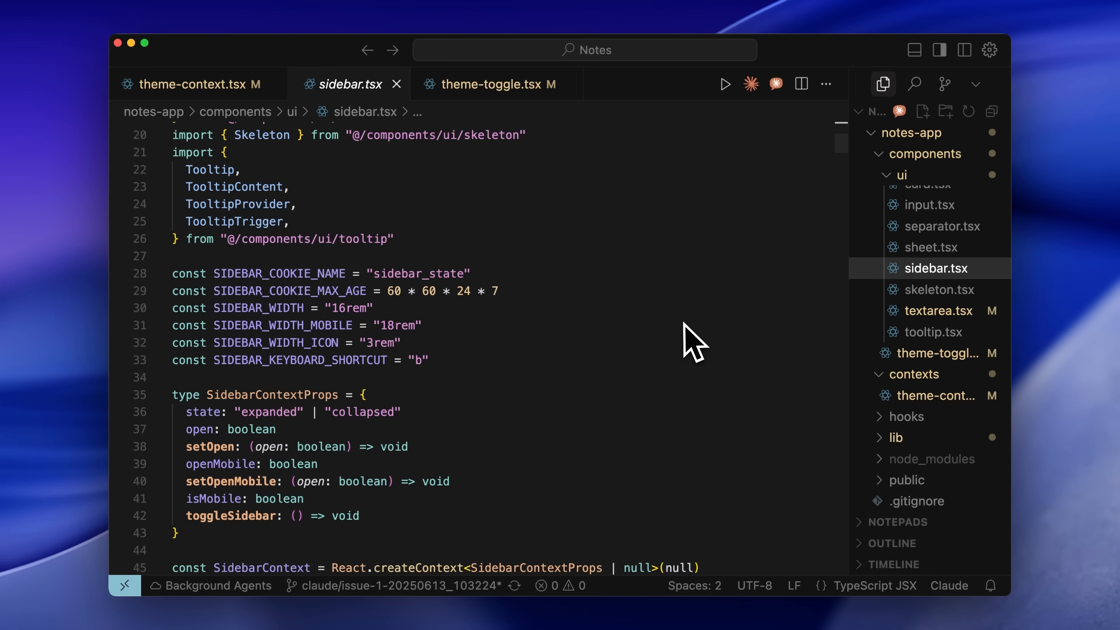
# Read the code-review rule's review process and critical, warning and suggestion severities.
pyautogui.scroll(-3)
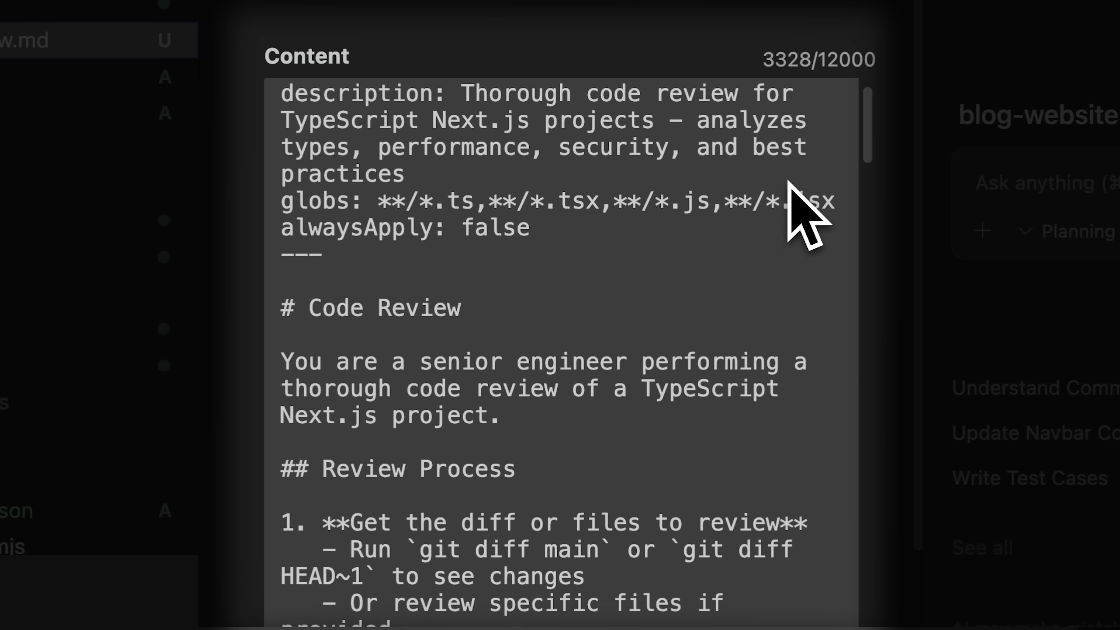
pyautogui.scroll(-3)
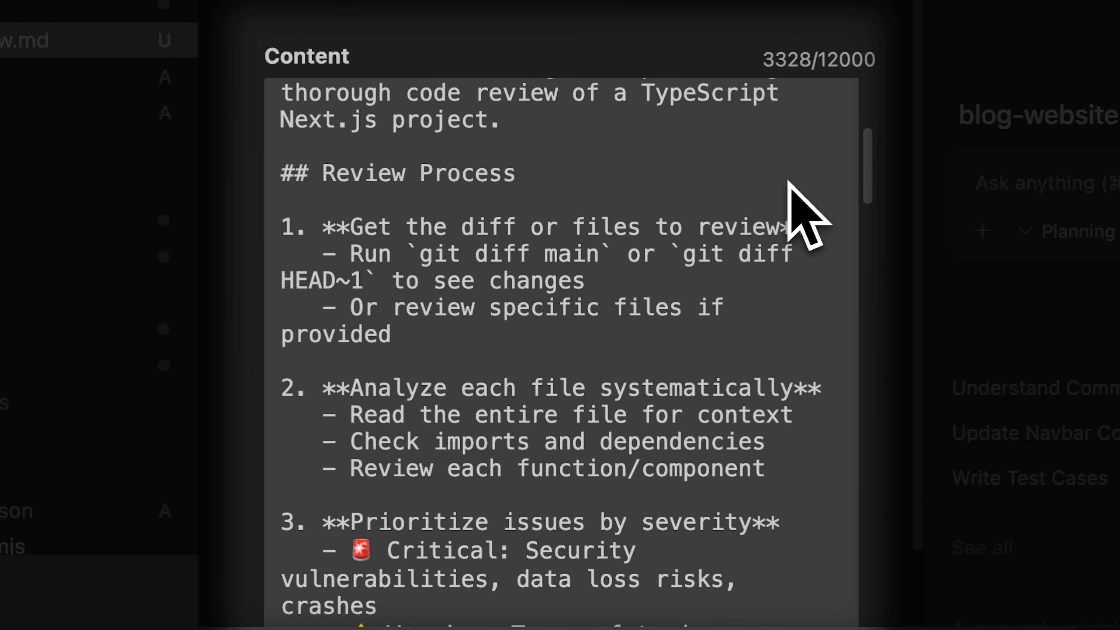
pyautogui.scroll(-3)
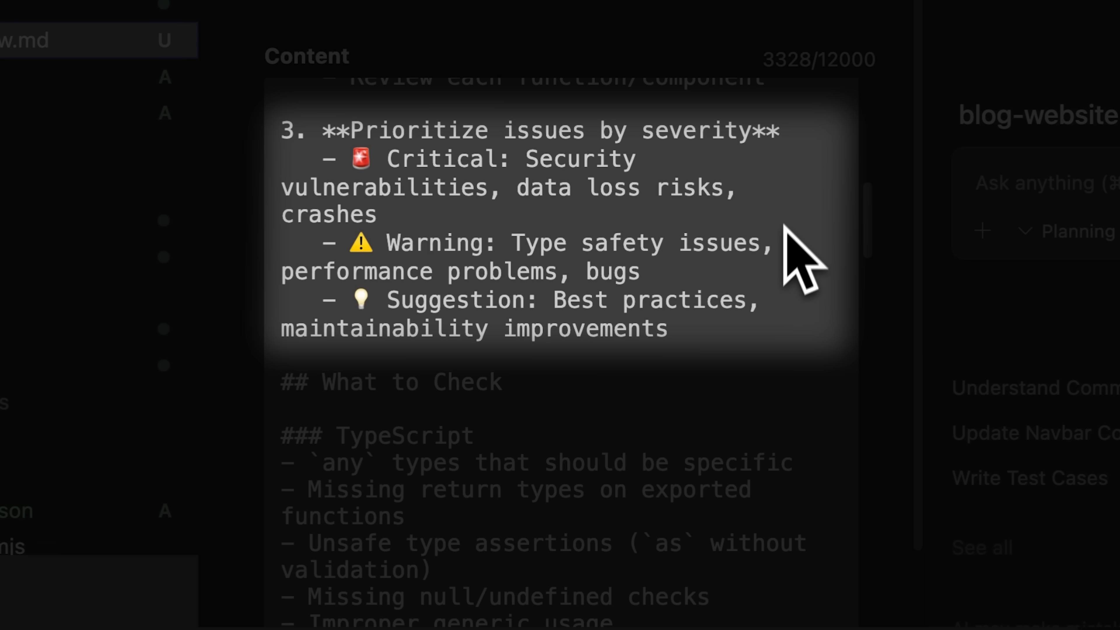
pyautogui.scroll(-3)
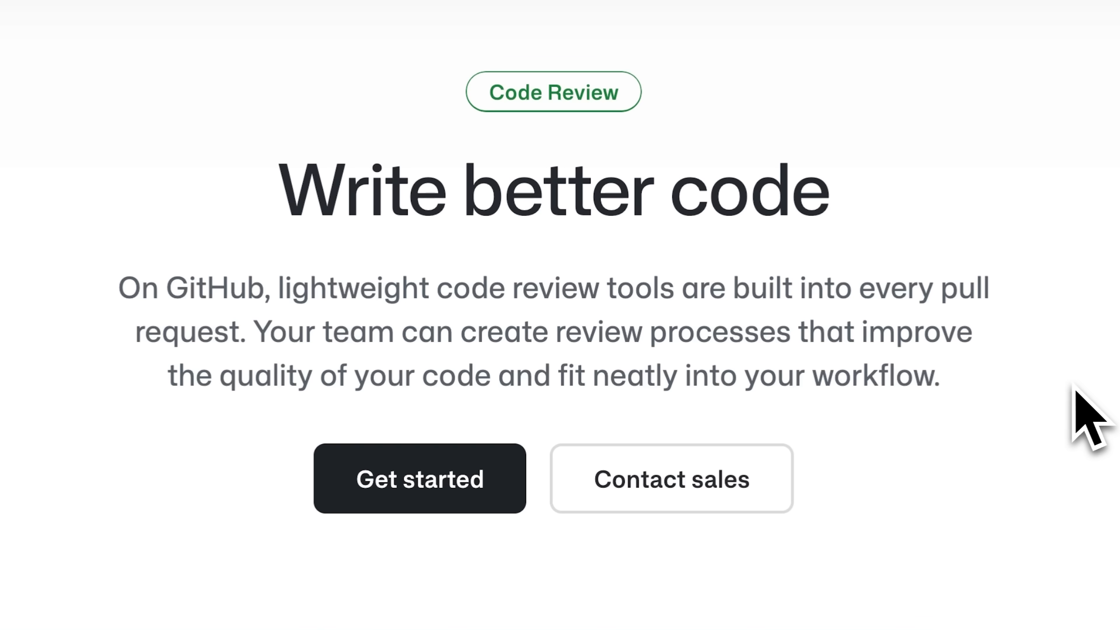
# Request a mermaid auth-route diagram saved to ./diagrams/auth-visual.md, using Claude Sonnet 4.5.
pyautogui.moveTo(729, 288); pyautogui.dragTo(493, 375)
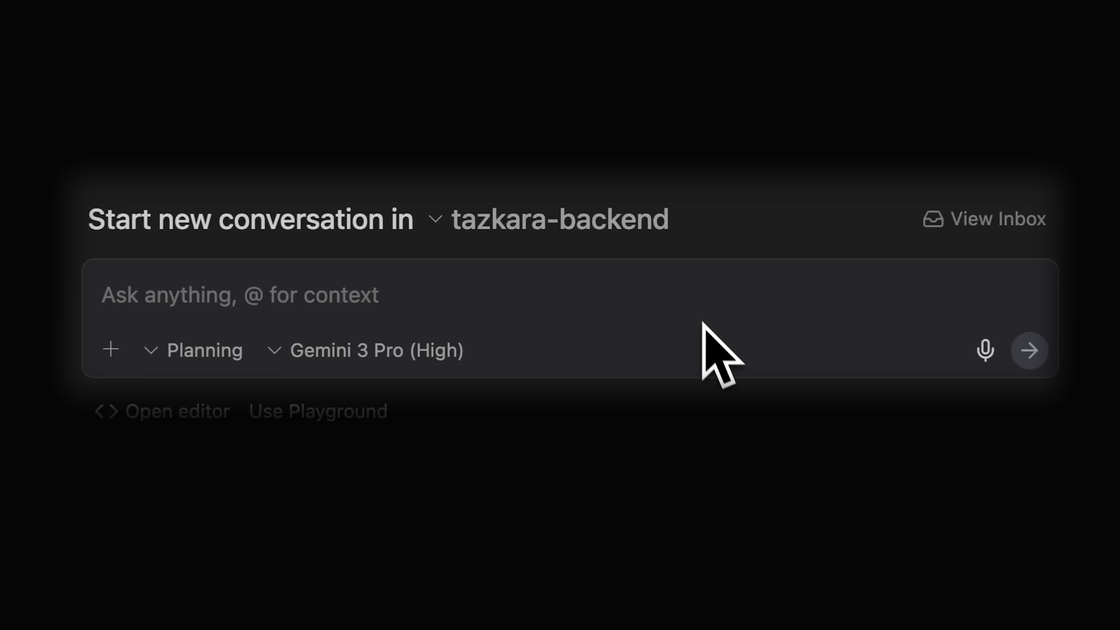
pyautogui.write('create a mermaid diagram for the auth route and save it to ./diagrams/auth-visual.md')
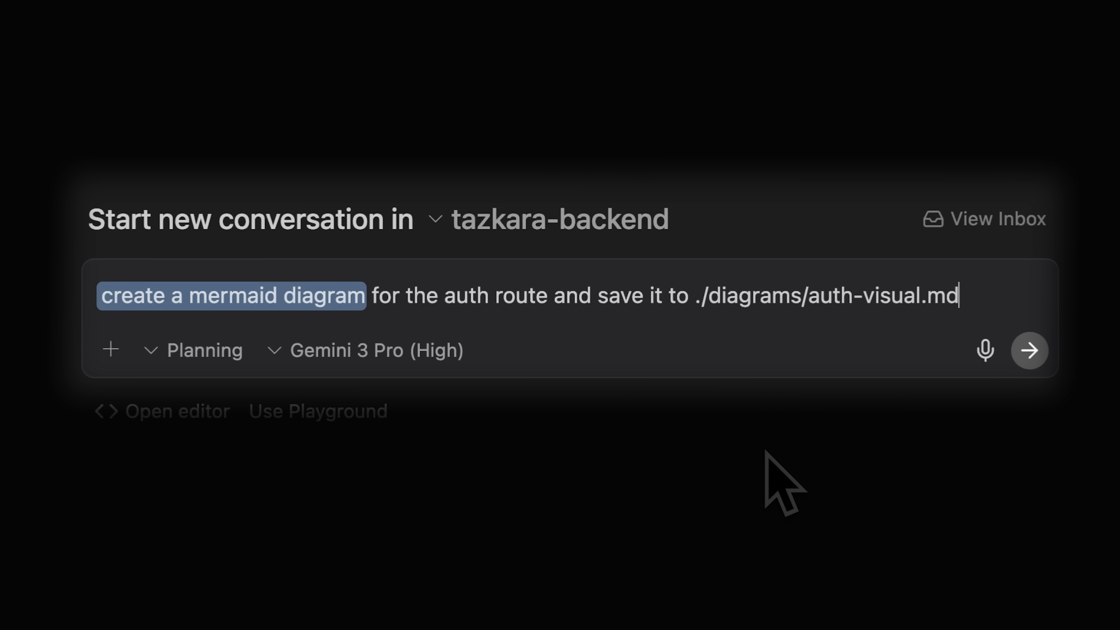
pyautogui.click(1029, 350)
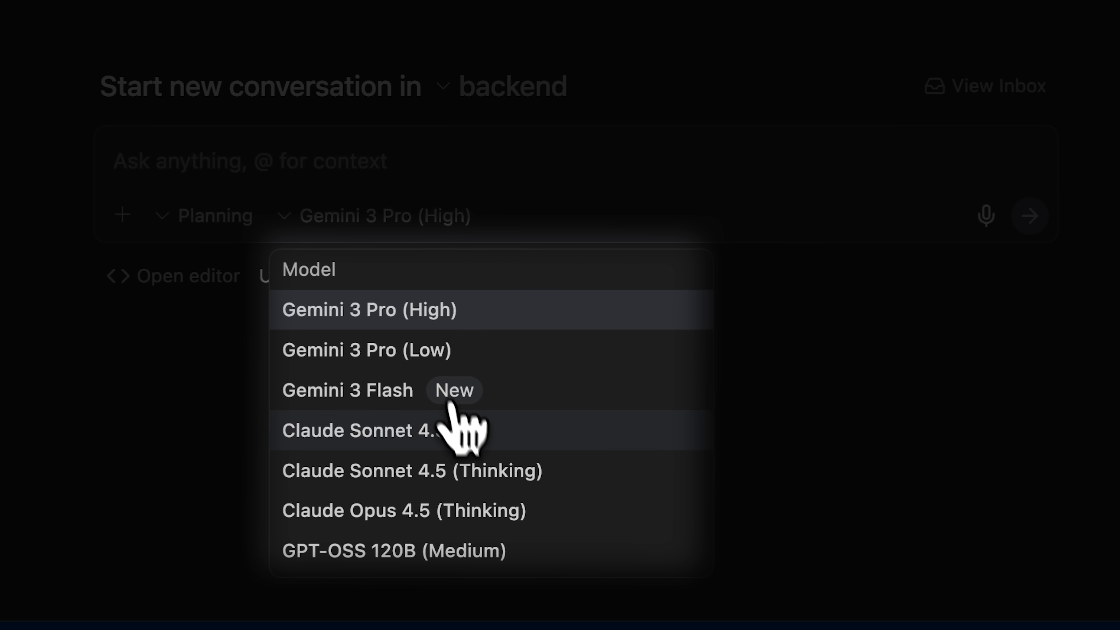
pyautogui.click(360, 430)
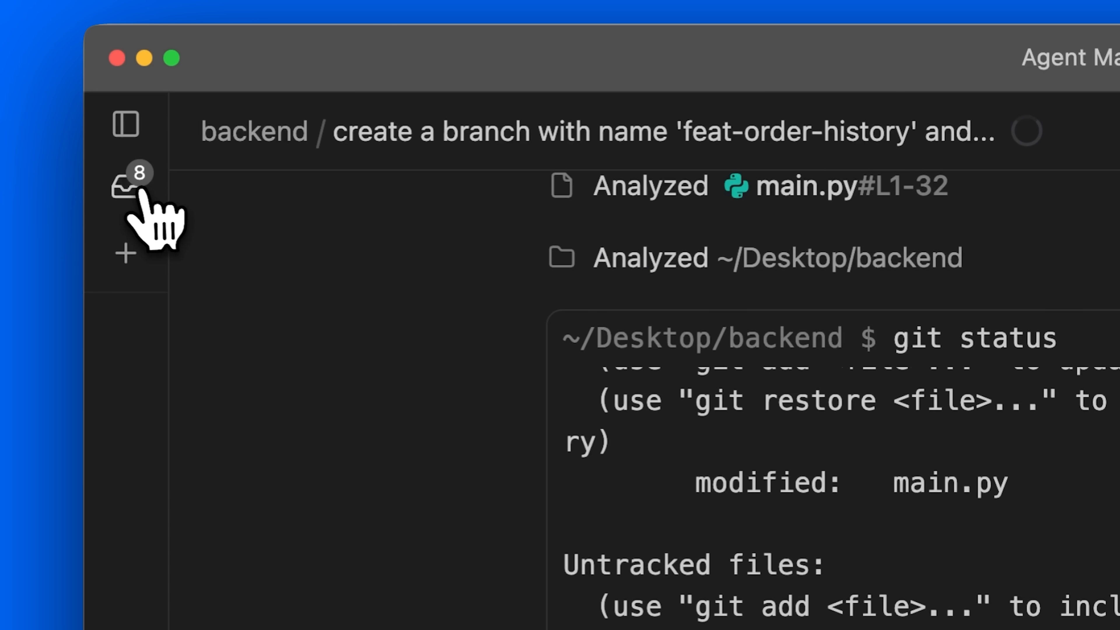
# Ask the Implement Order History conversation to merge the branch into main after running checks.
pyautogui.click(126, 187)
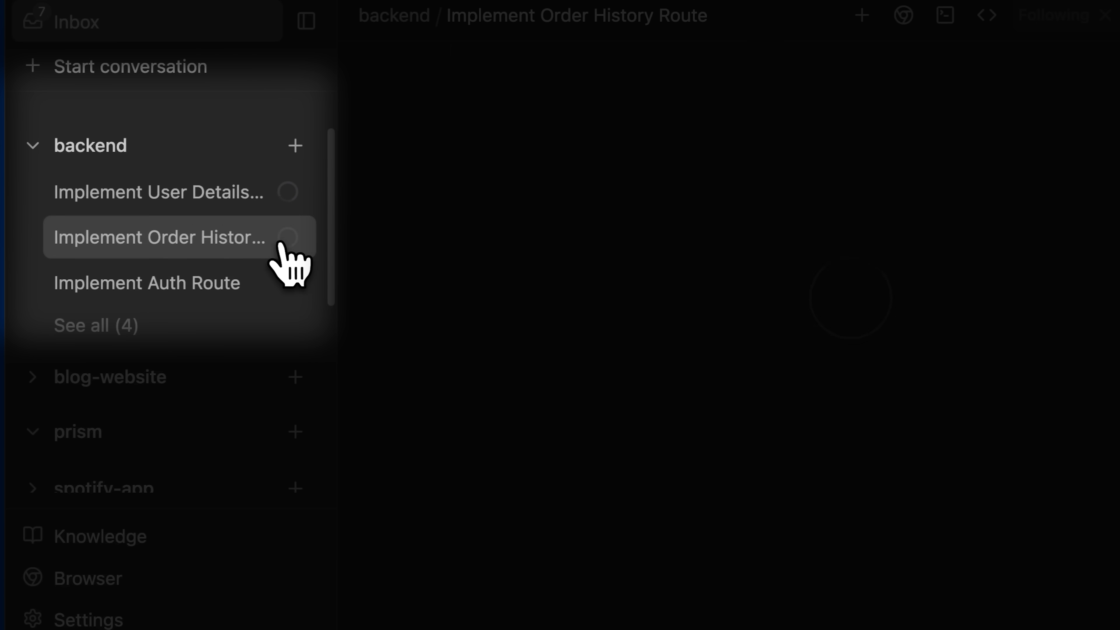
pyautogui.click(157, 237)
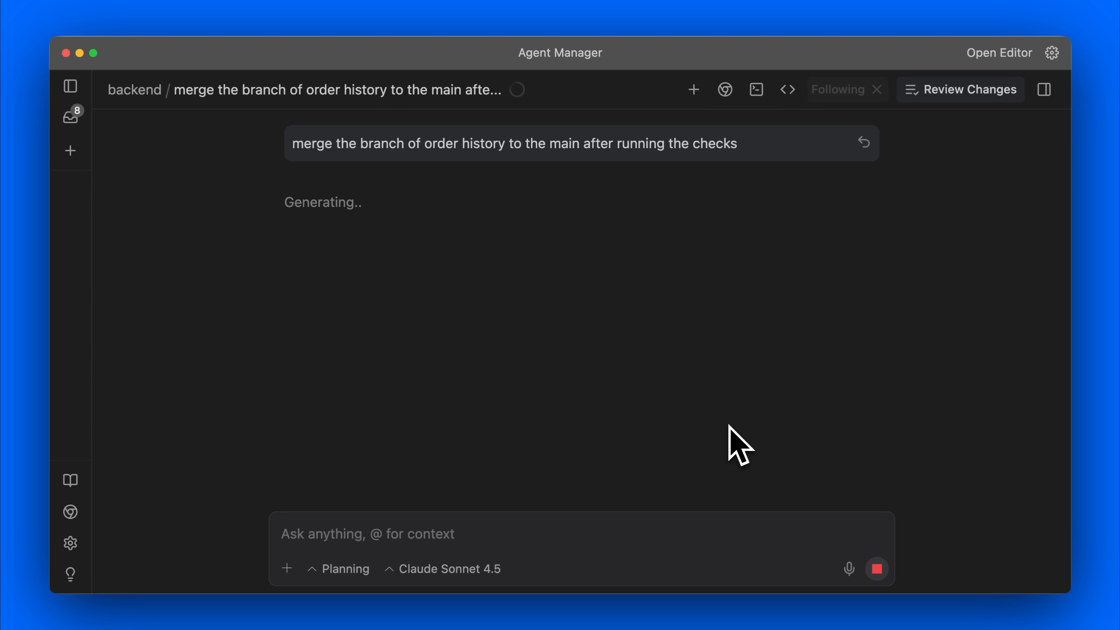
pyautogui.moveTo(792, 451)
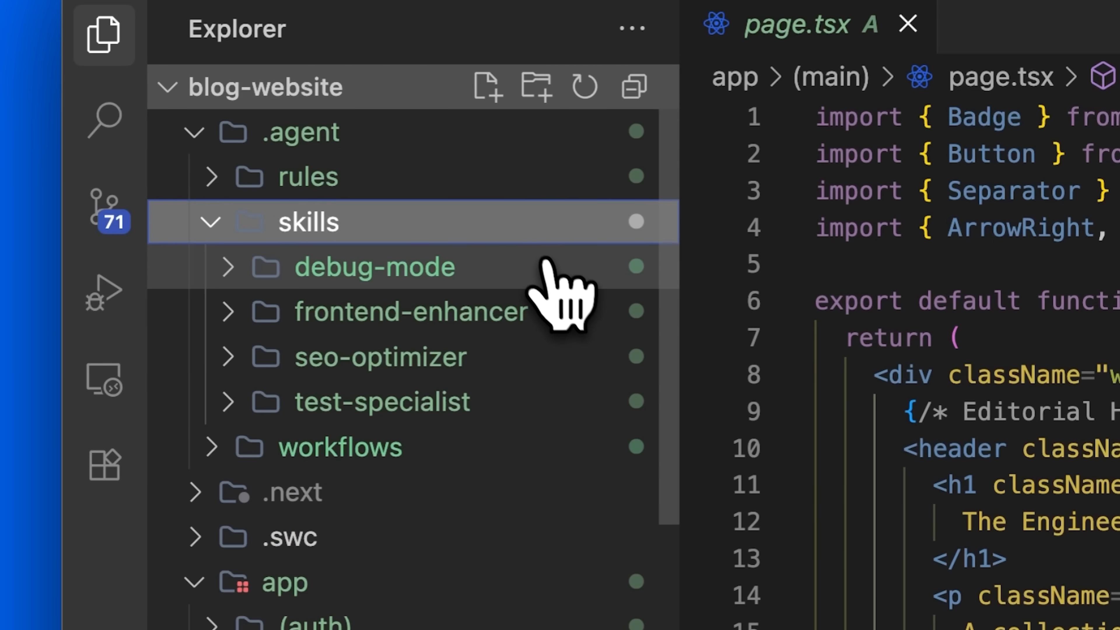
# Review the debug-mode SKILL.md and its reference files under .agent/skills.
pyautogui.click(373, 267)
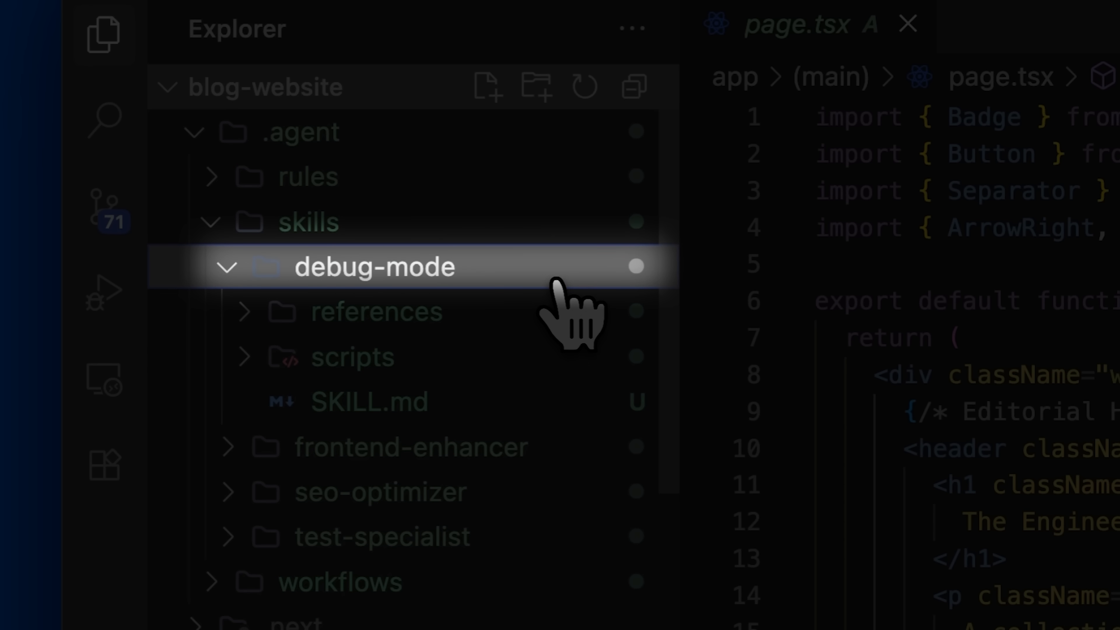
pyautogui.click(366, 401)
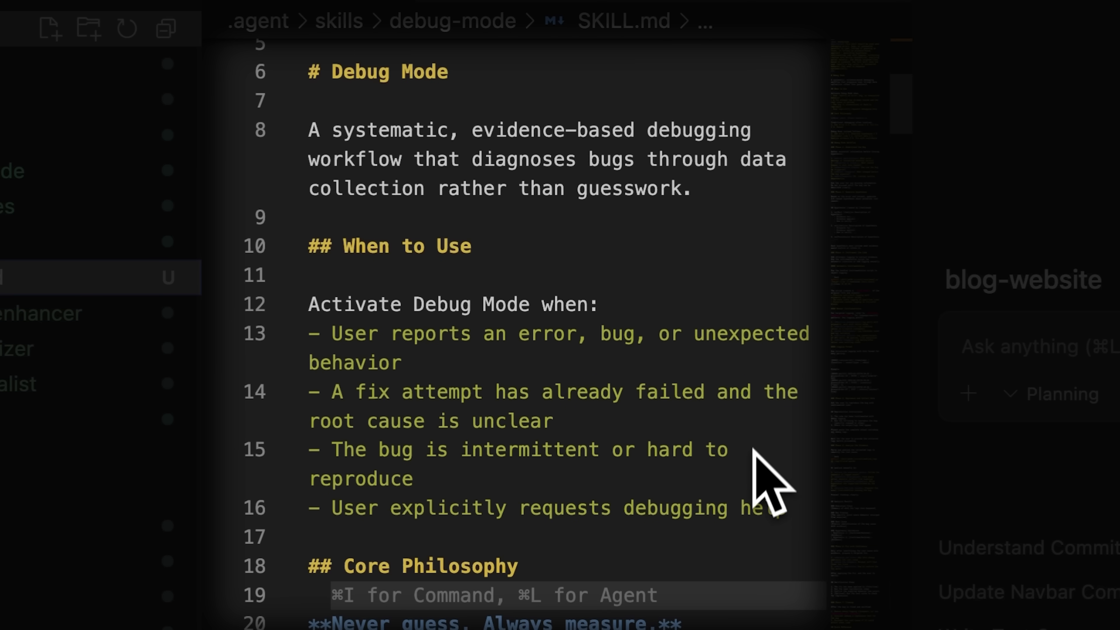
pyautogui.scroll(-3)
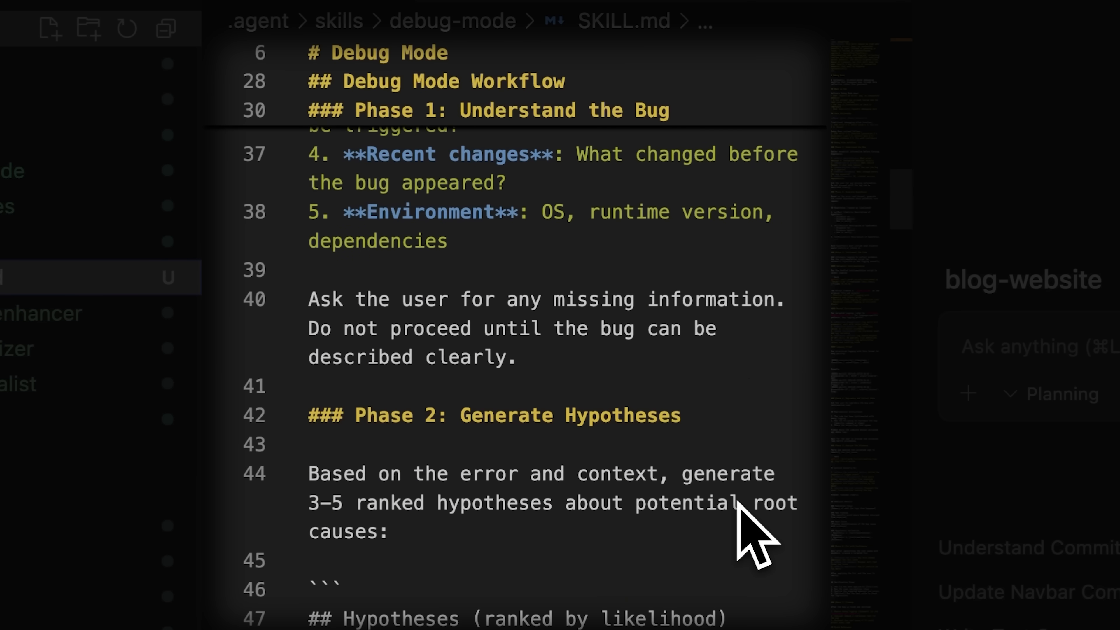
pyautogui.scroll(-3)
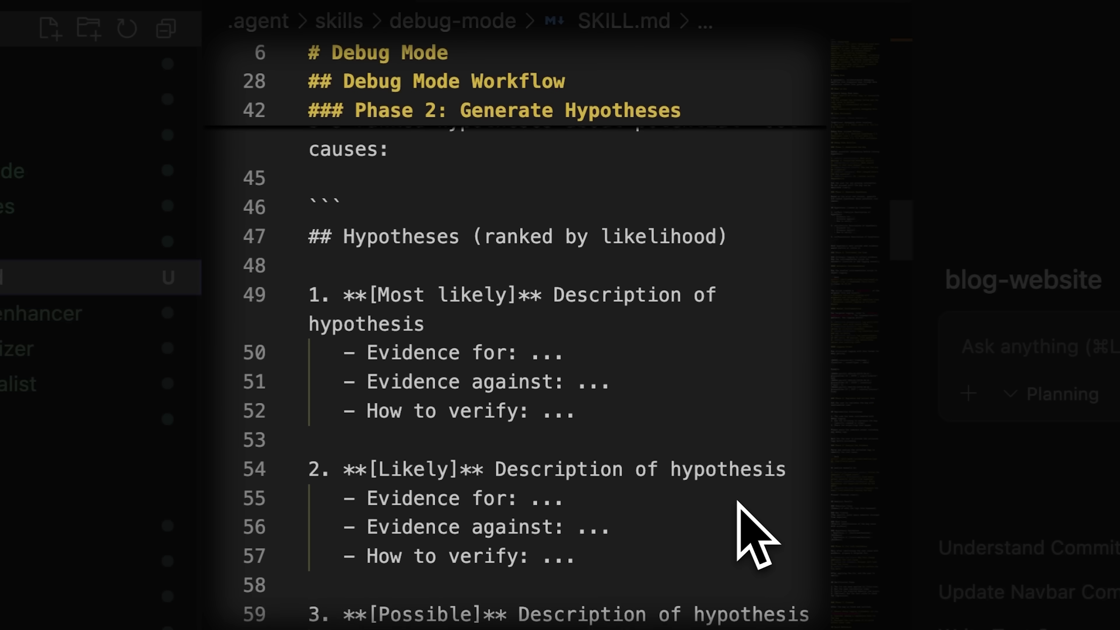
pyautogui.scroll(-3)
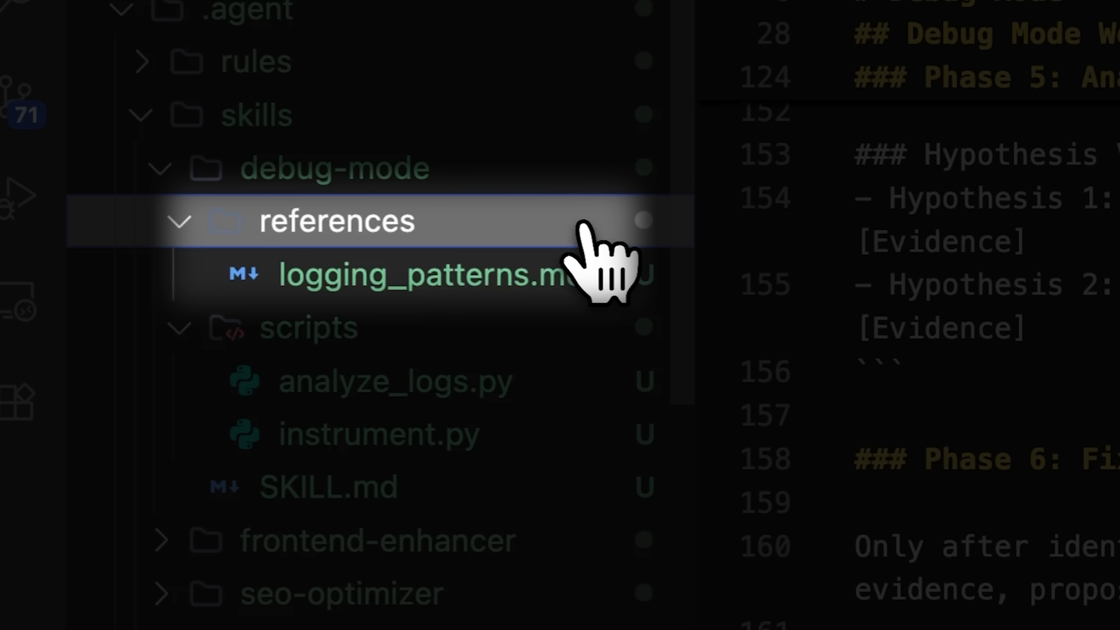
pyautogui.click(426, 276)
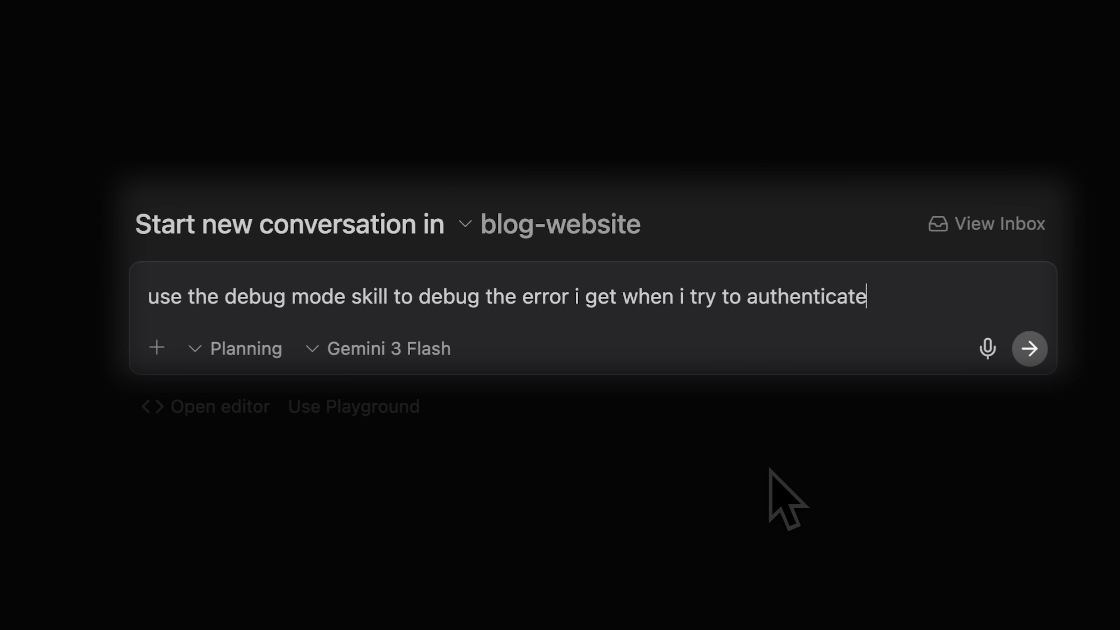
# Ask the blog-website agent to debug the authentication error using the debug-mode skill.
pyautogui.click(1029, 349)
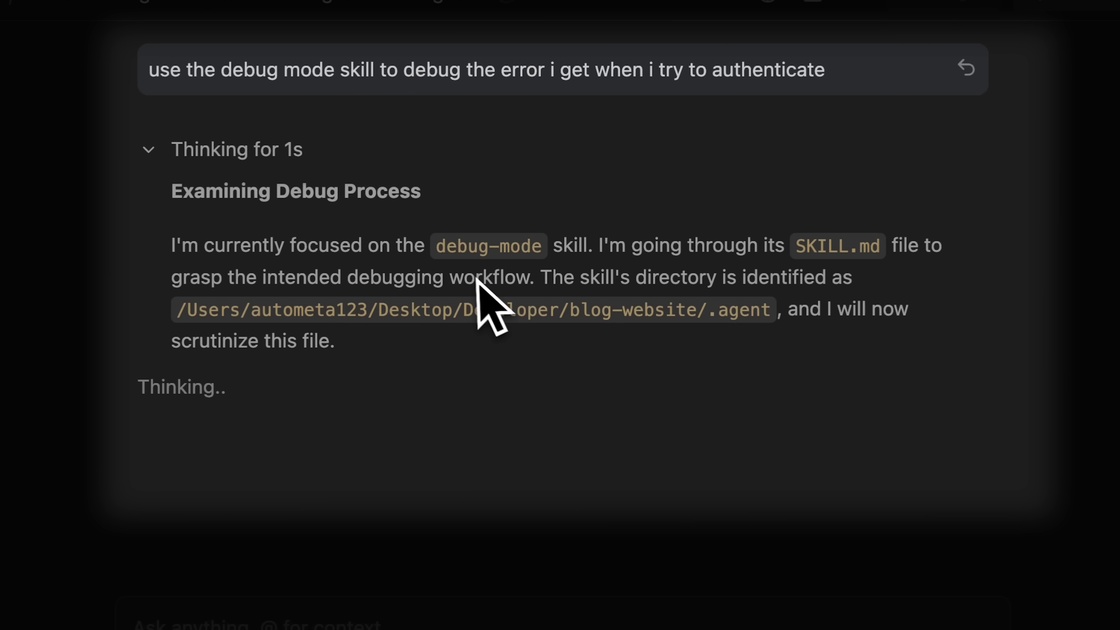